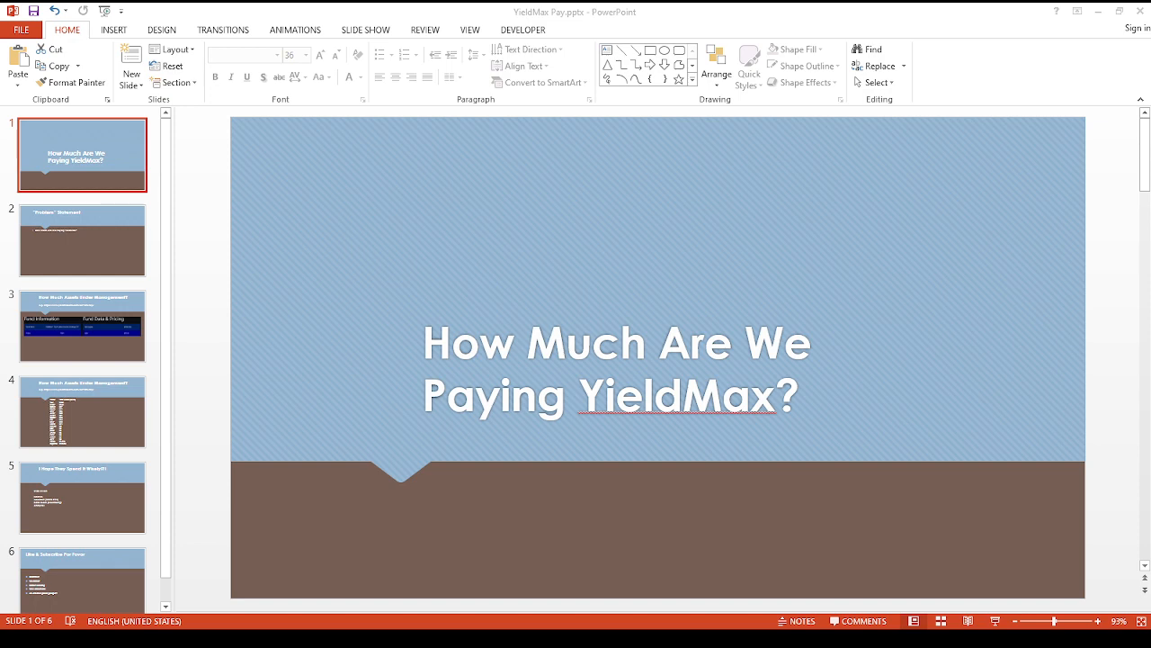
mouse_move(94, 252)
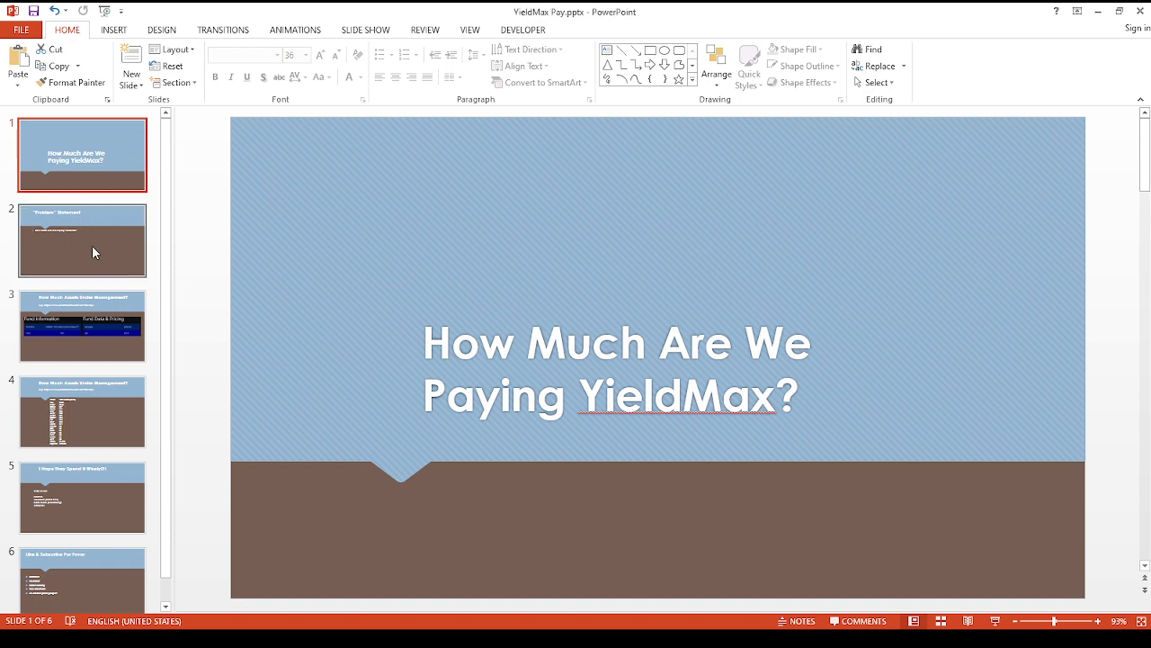
Show slide 2, the Problem Statement asking how much we pay YieldMax.
click(94, 248)
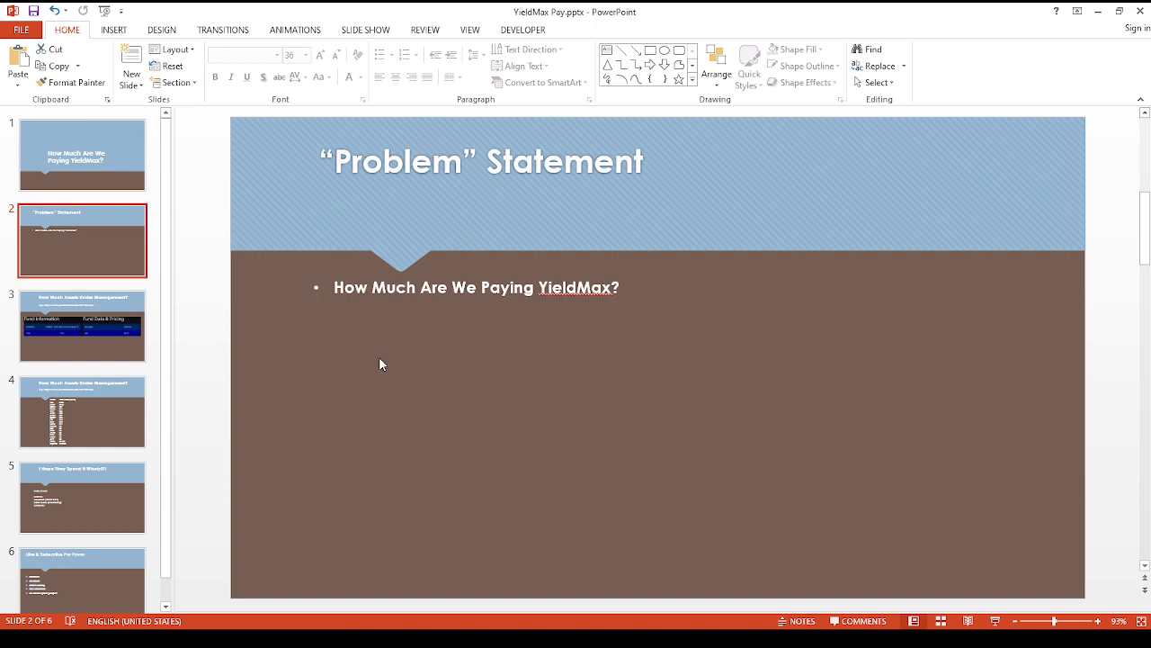
mouse_move(214, 299)
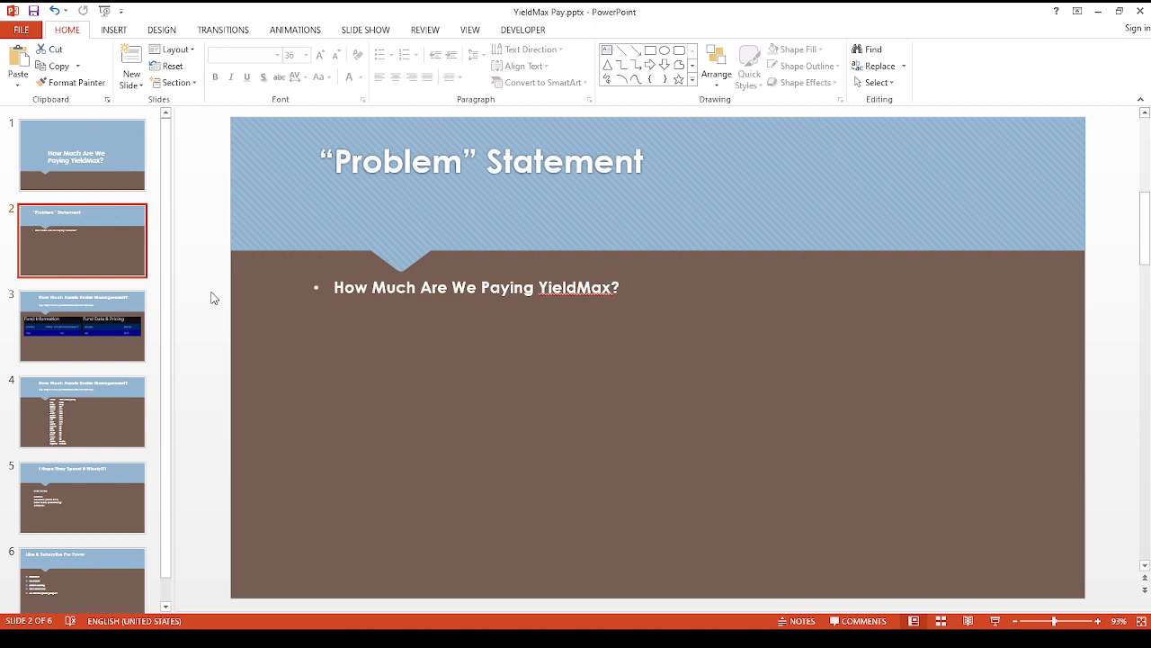
Show slide 3 with TSLY's fund information and net assets.
click(83, 326)
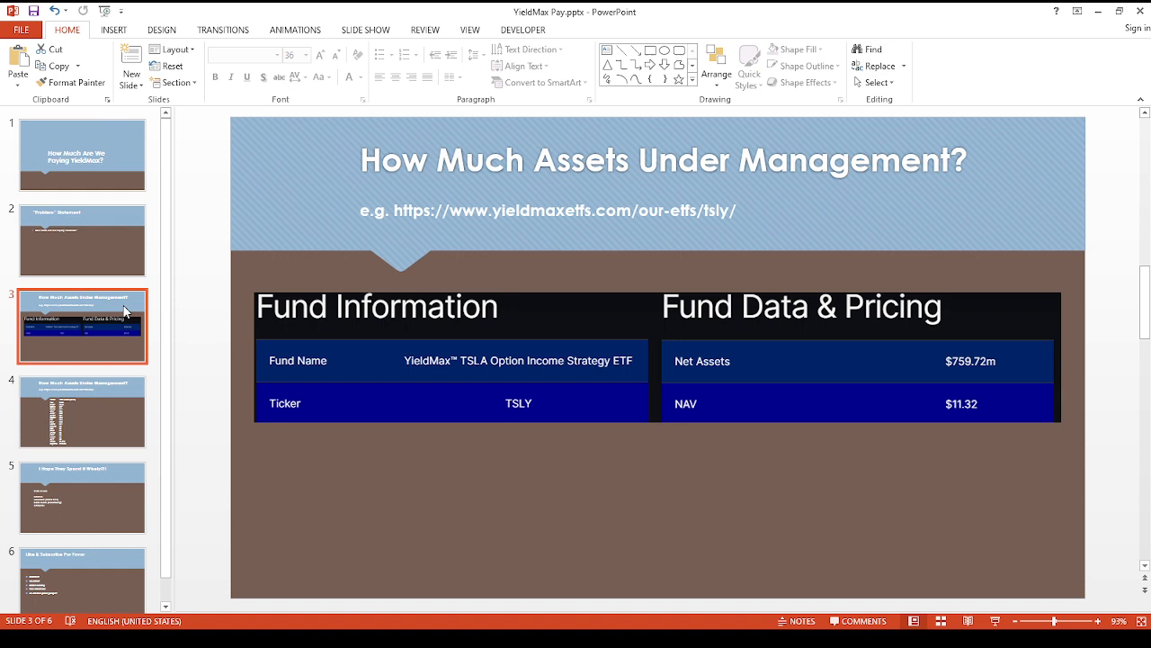
mouse_move(338, 351)
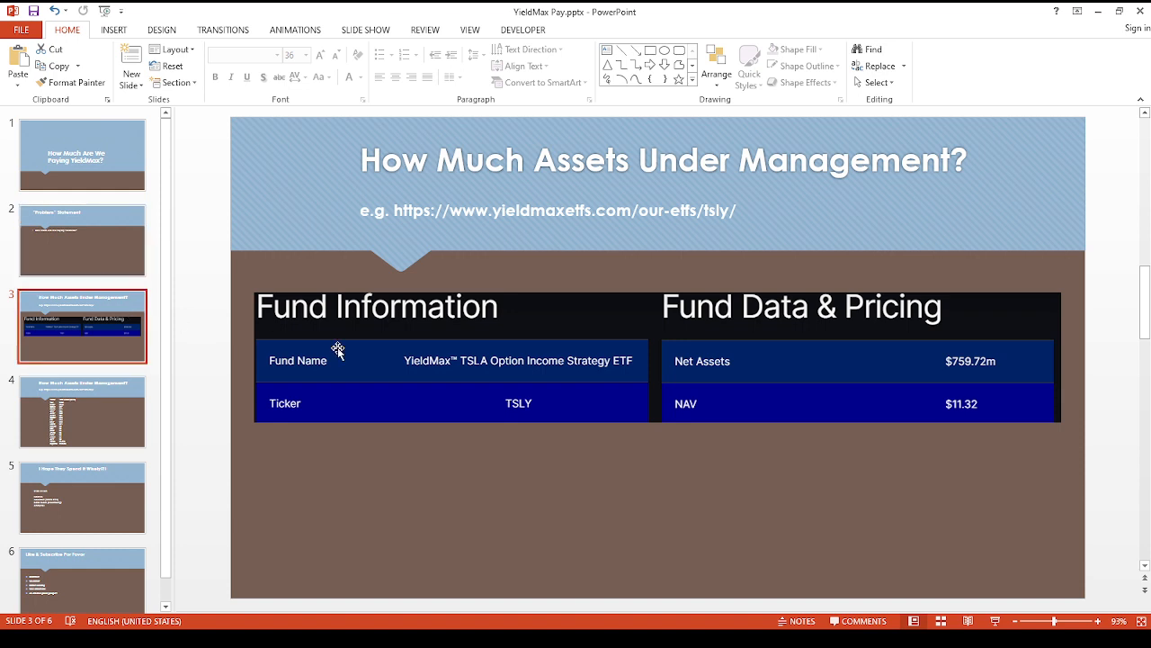
mouse_move(795, 389)
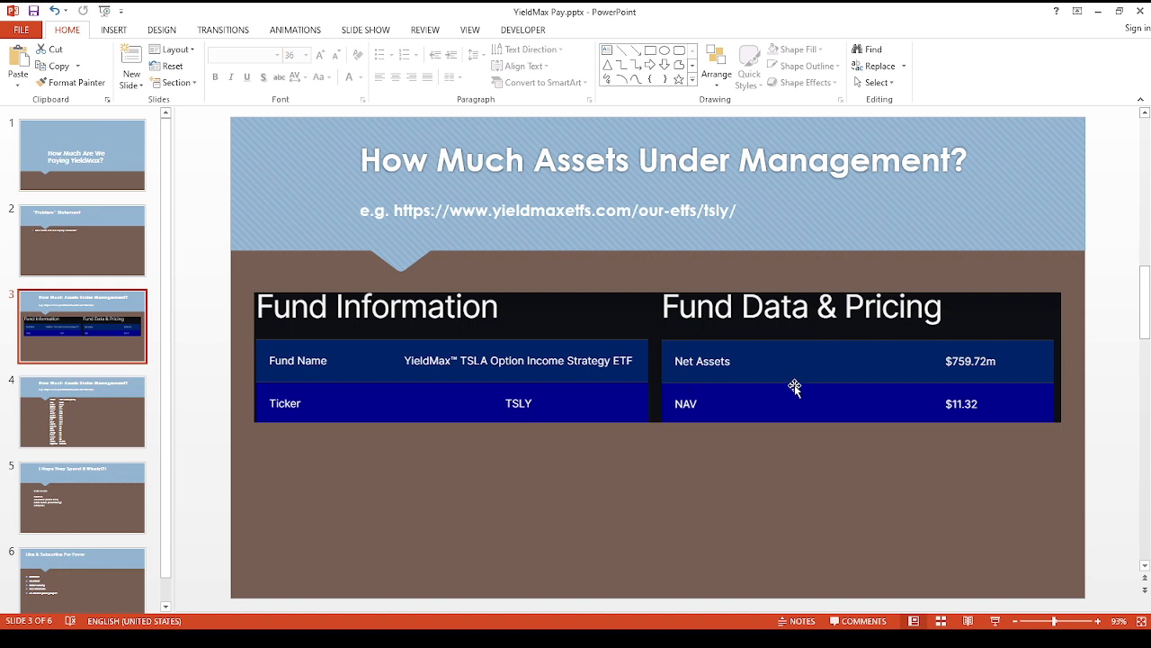
mouse_move(907, 385)
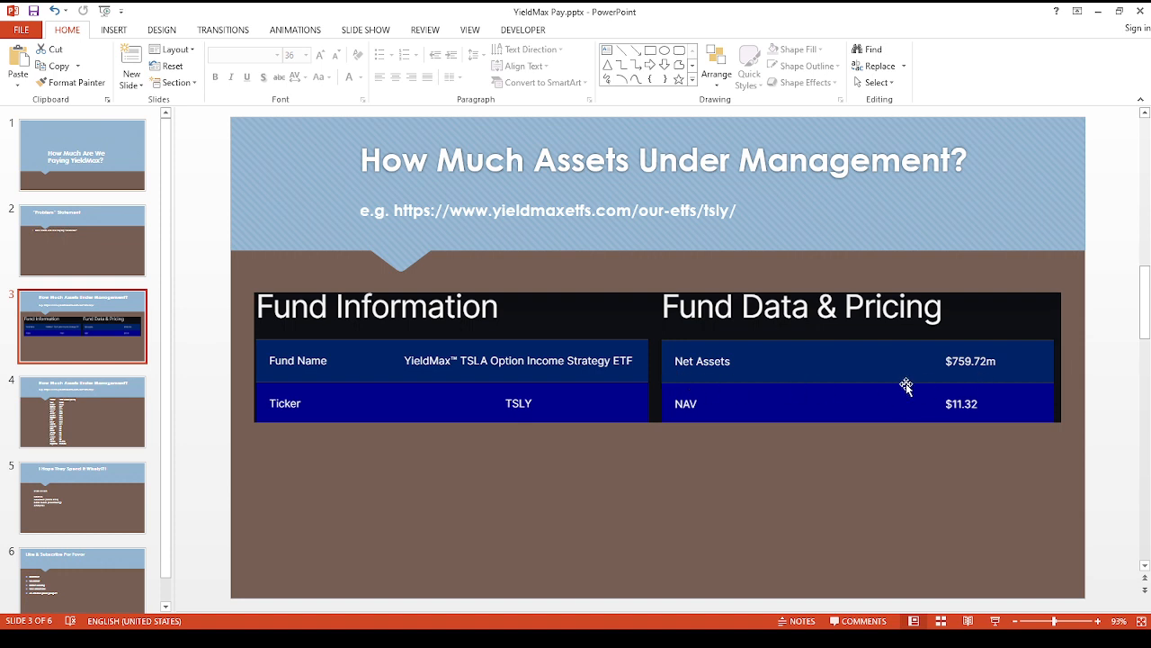
mouse_move(803, 488)
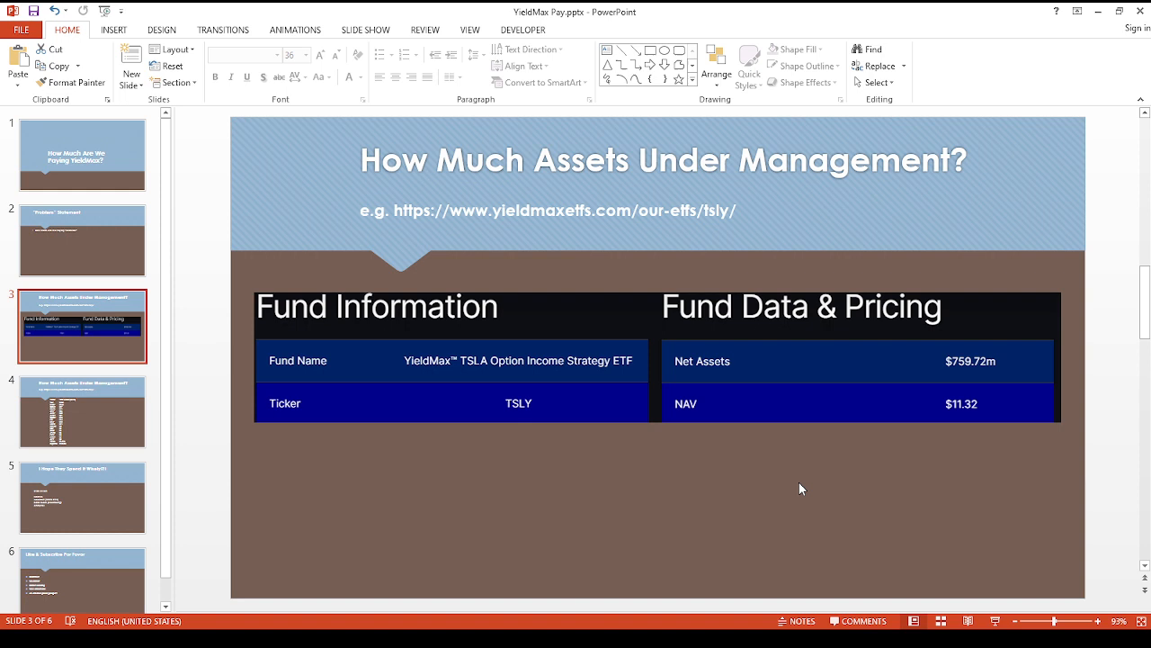
Show the per-ticker asset totals slide, then the $130 million spending slide.
click(82, 408)
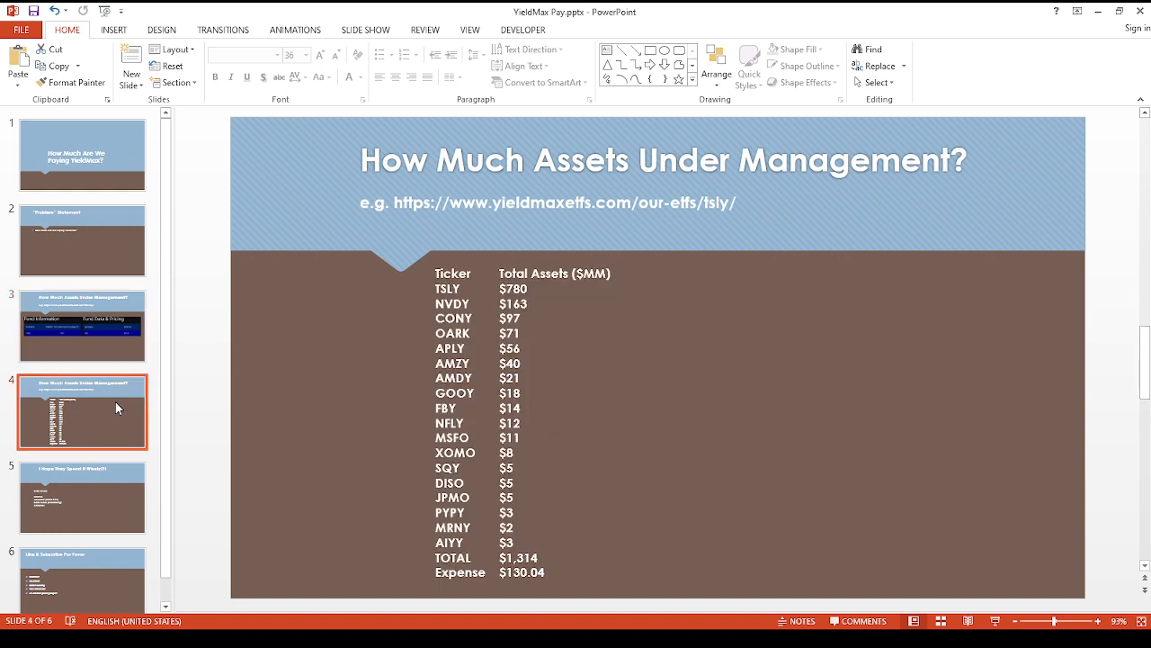
mouse_move(662, 383)
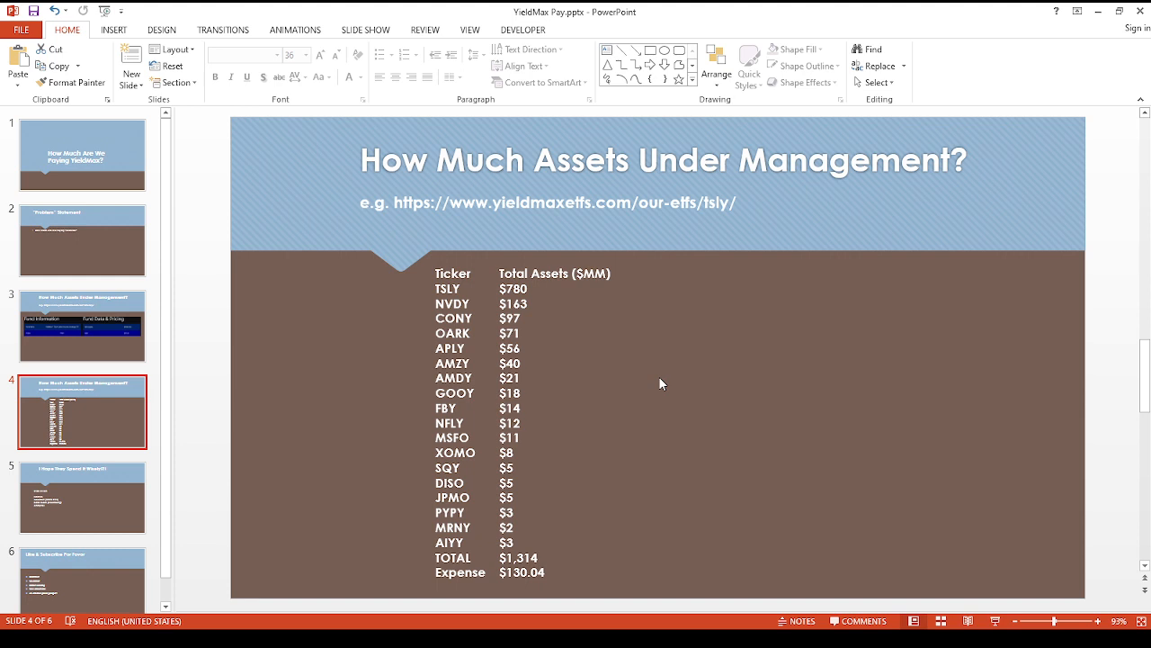
mouse_move(531, 316)
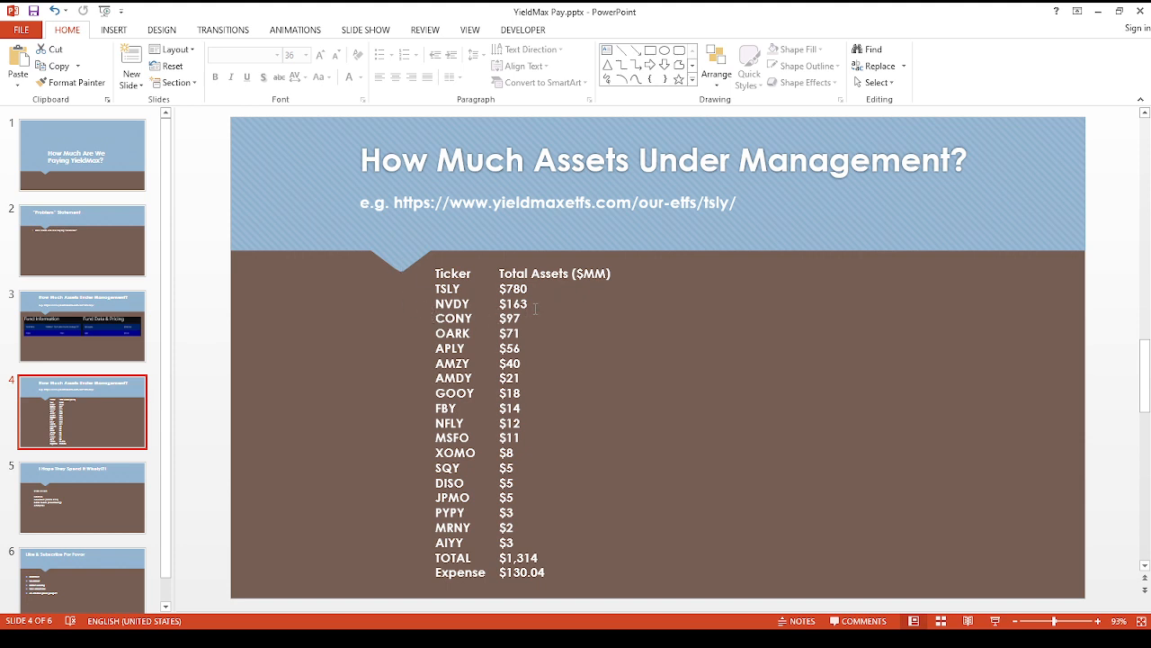
mouse_move(592, 317)
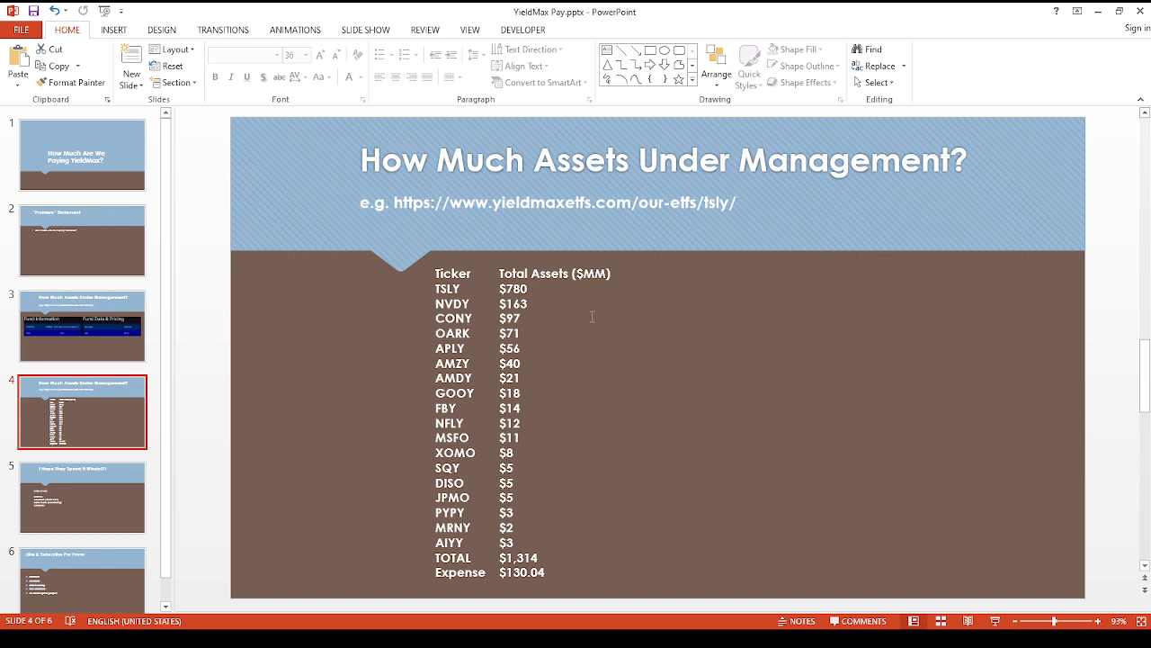
mouse_move(583, 331)
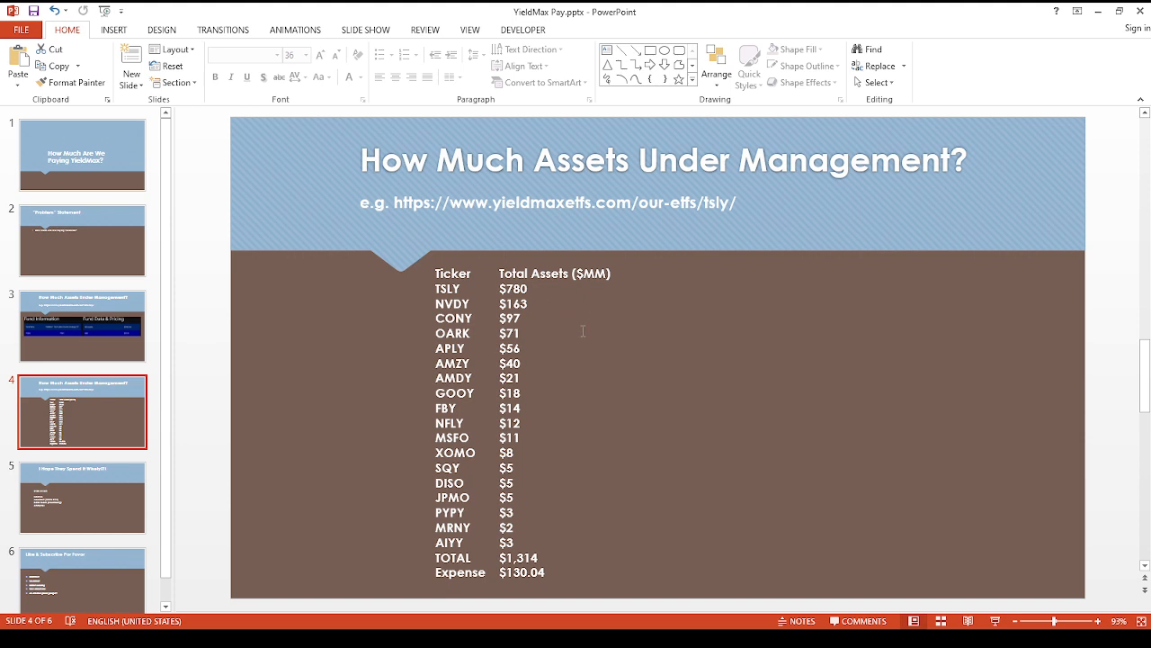
mouse_move(583, 317)
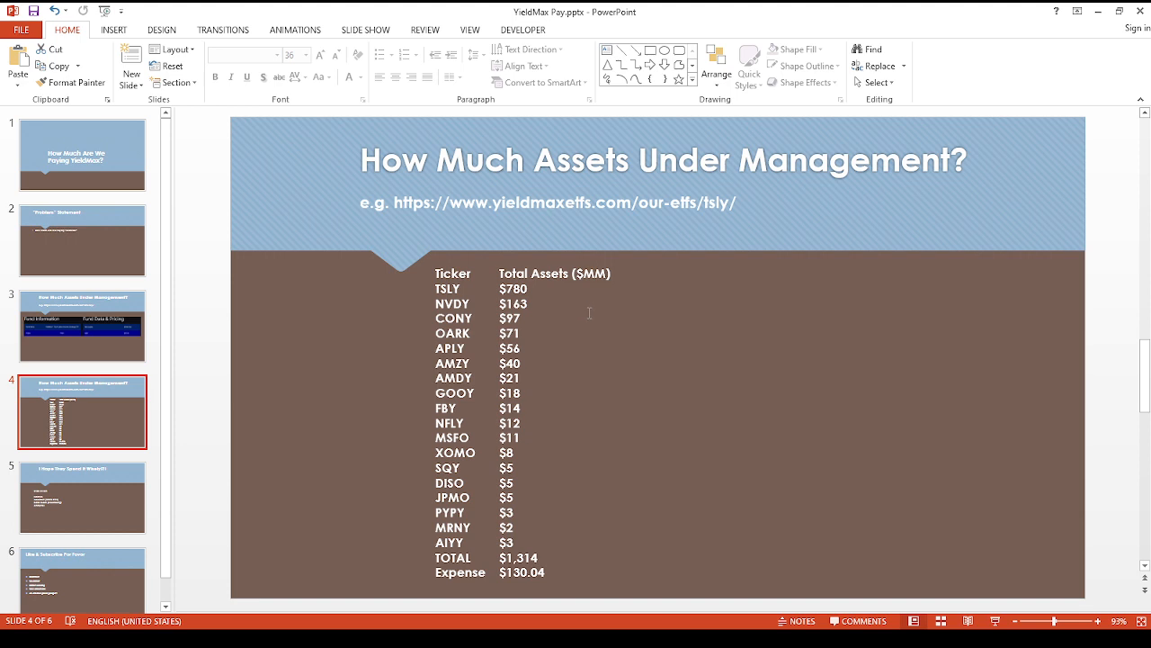
mouse_move(504, 261)
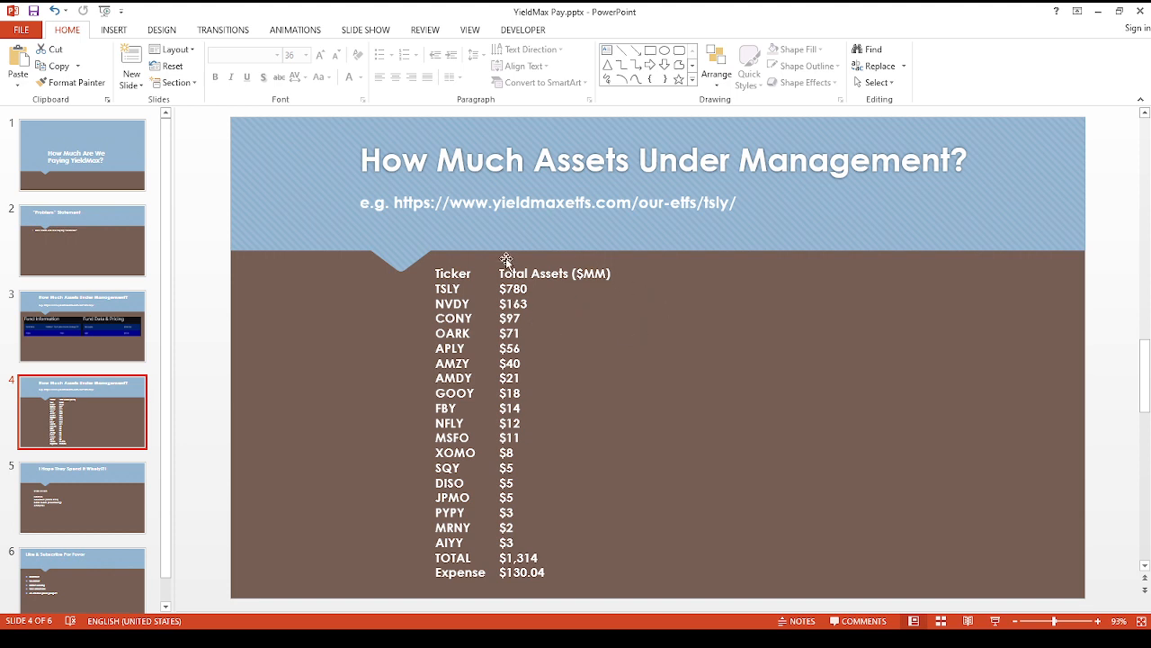
mouse_move(482, 332)
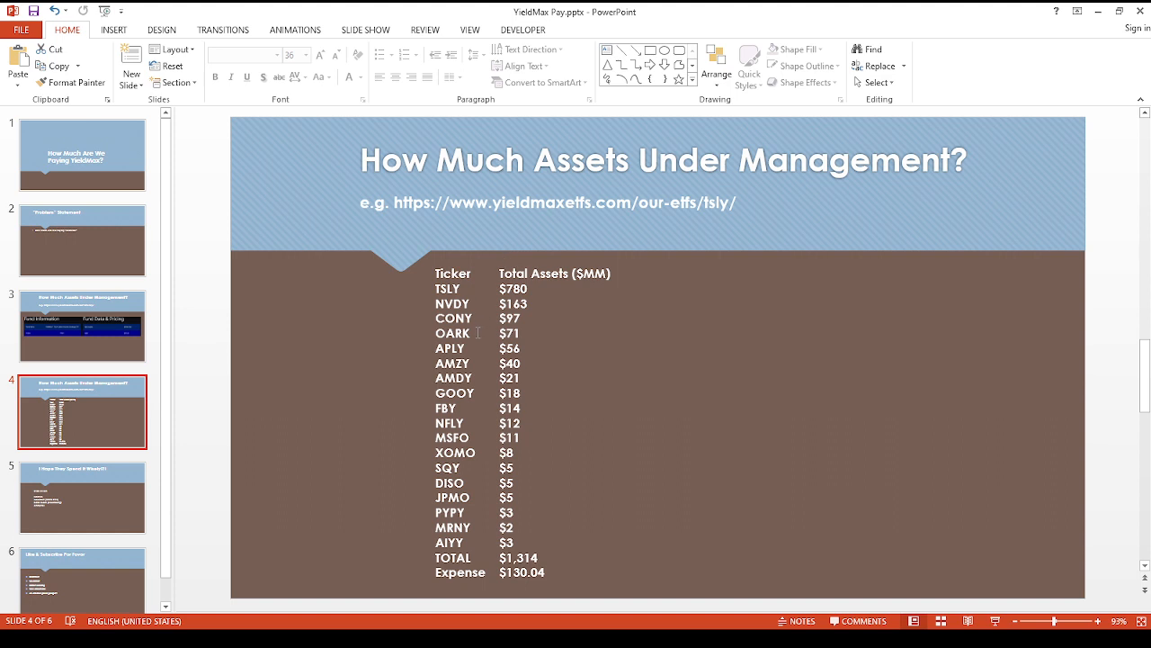
mouse_move(484, 349)
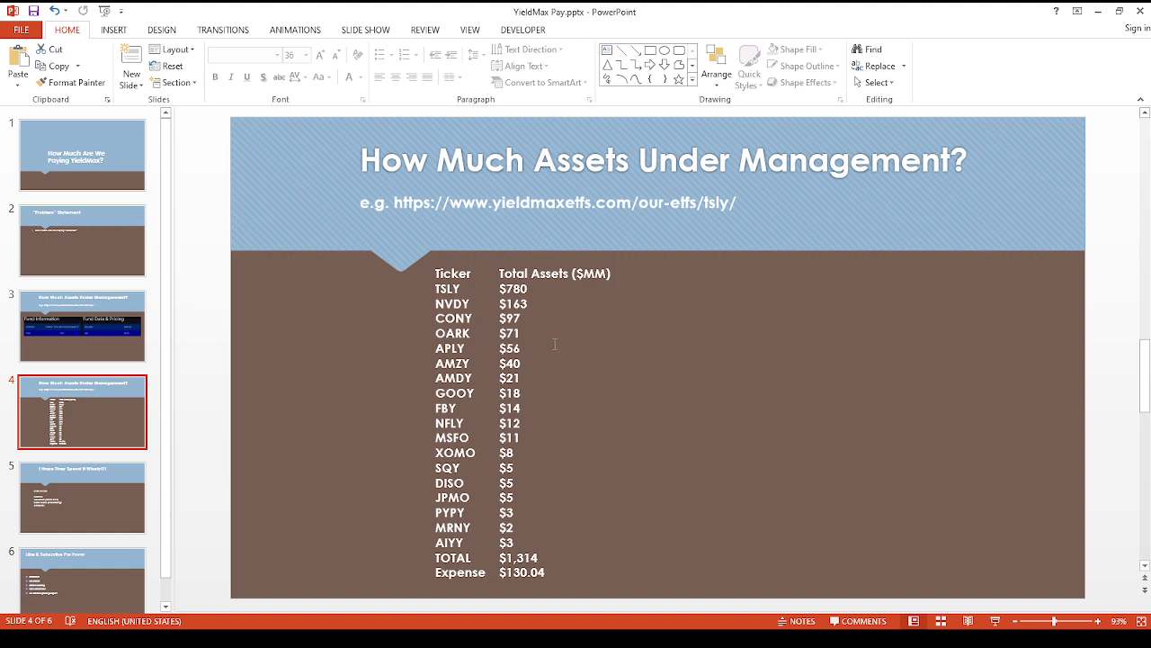
mouse_move(486, 295)
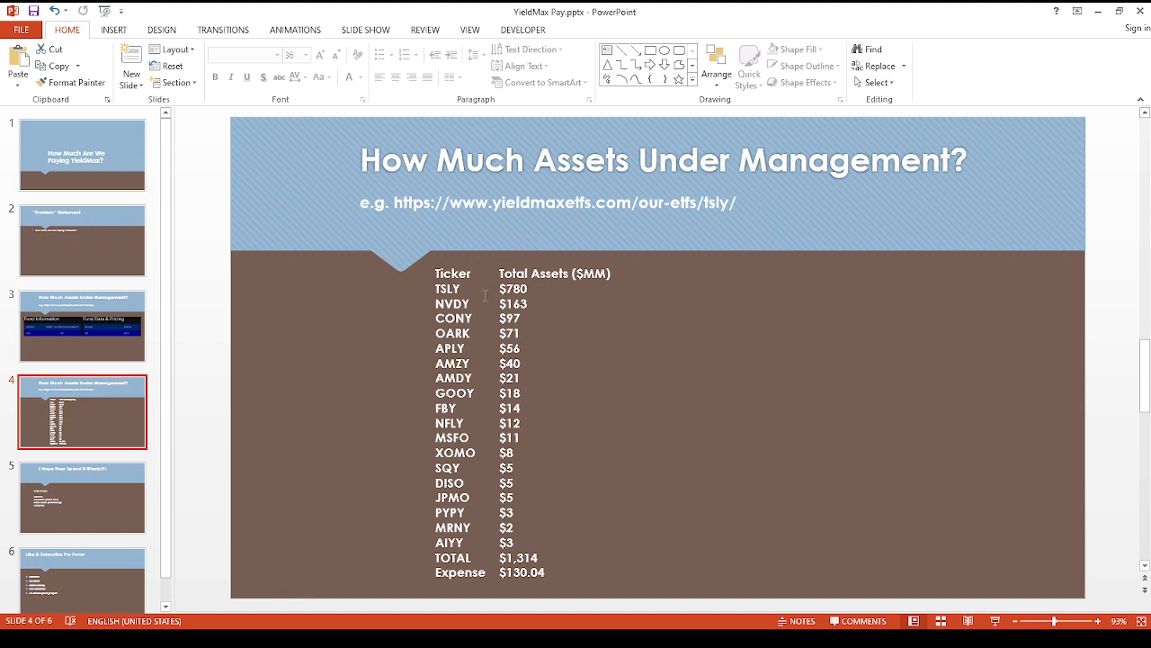
mouse_move(551, 320)
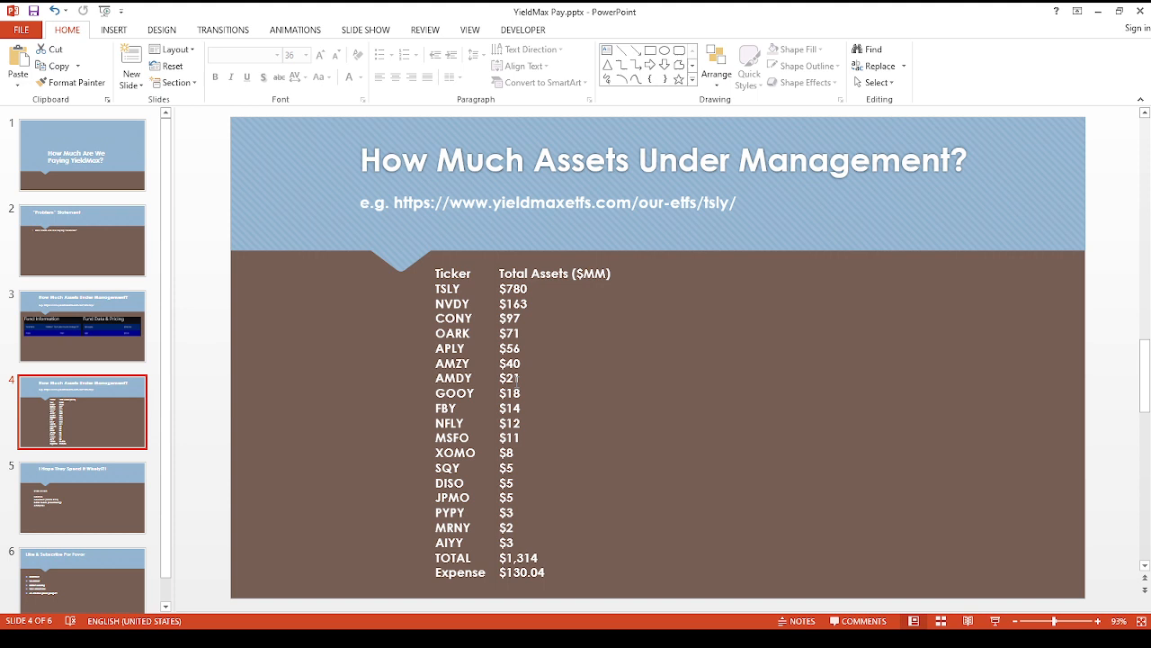
mouse_move(478, 304)
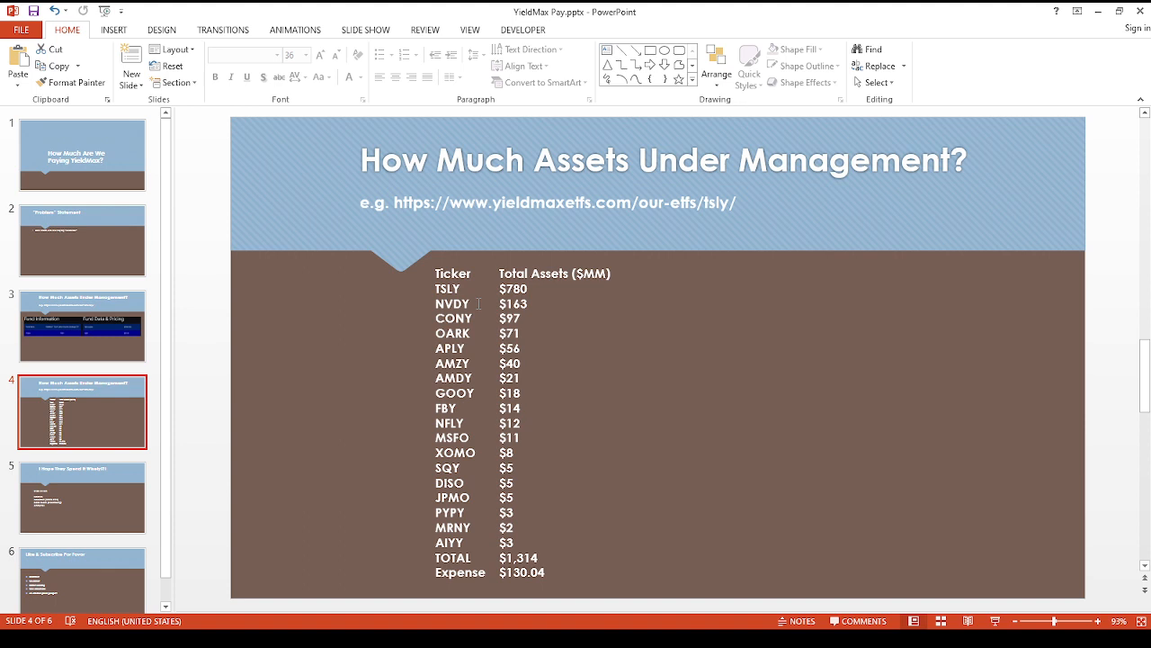
mouse_move(554, 434)
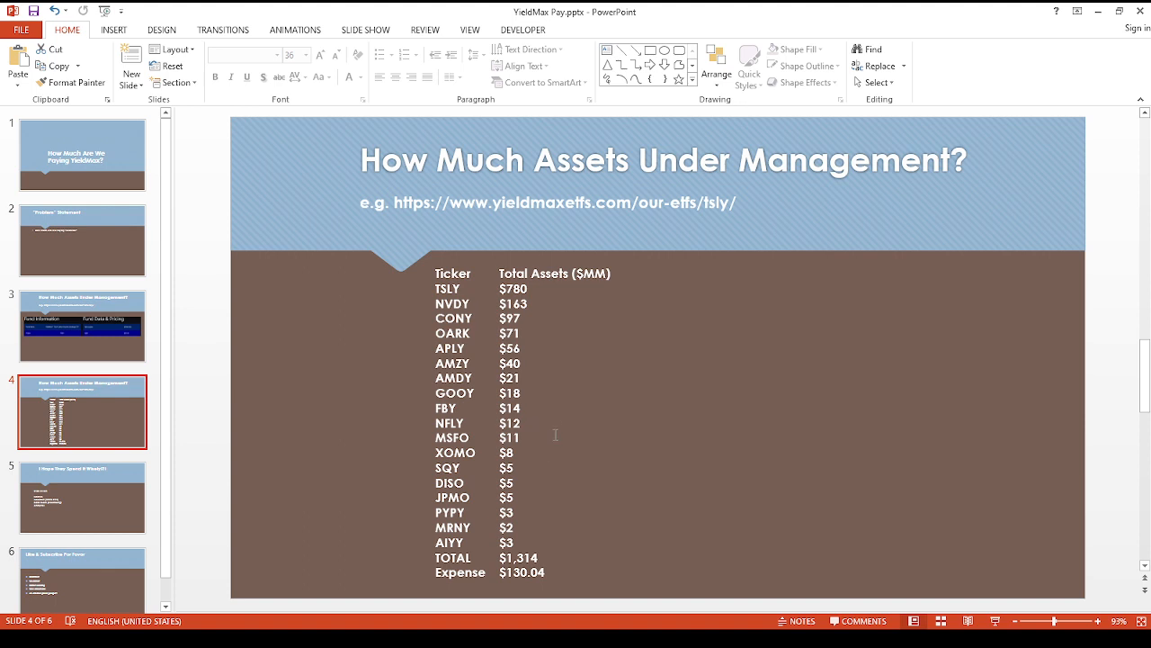
mouse_move(618, 412)
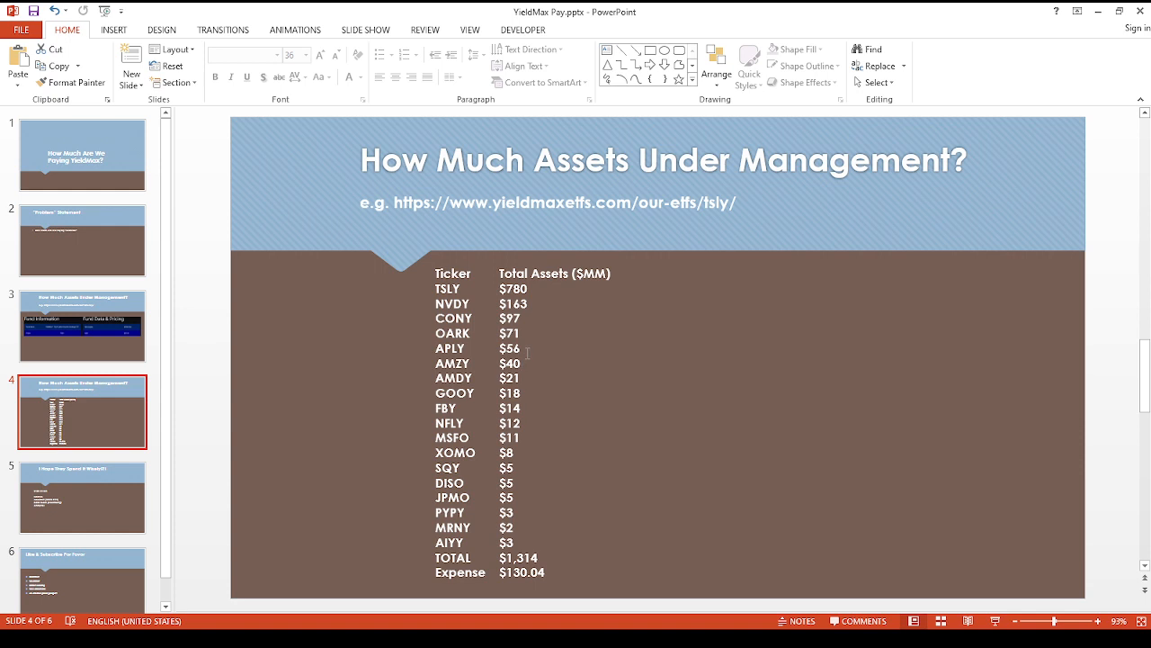
mouse_move(576, 419)
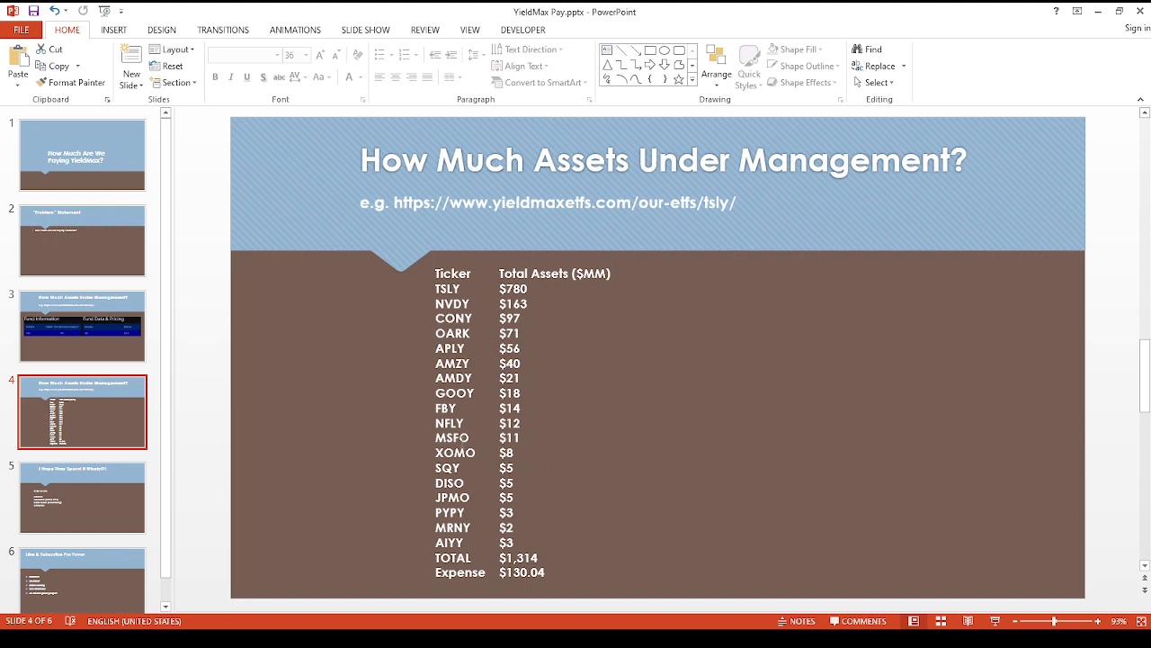
mouse_move(430, 293)
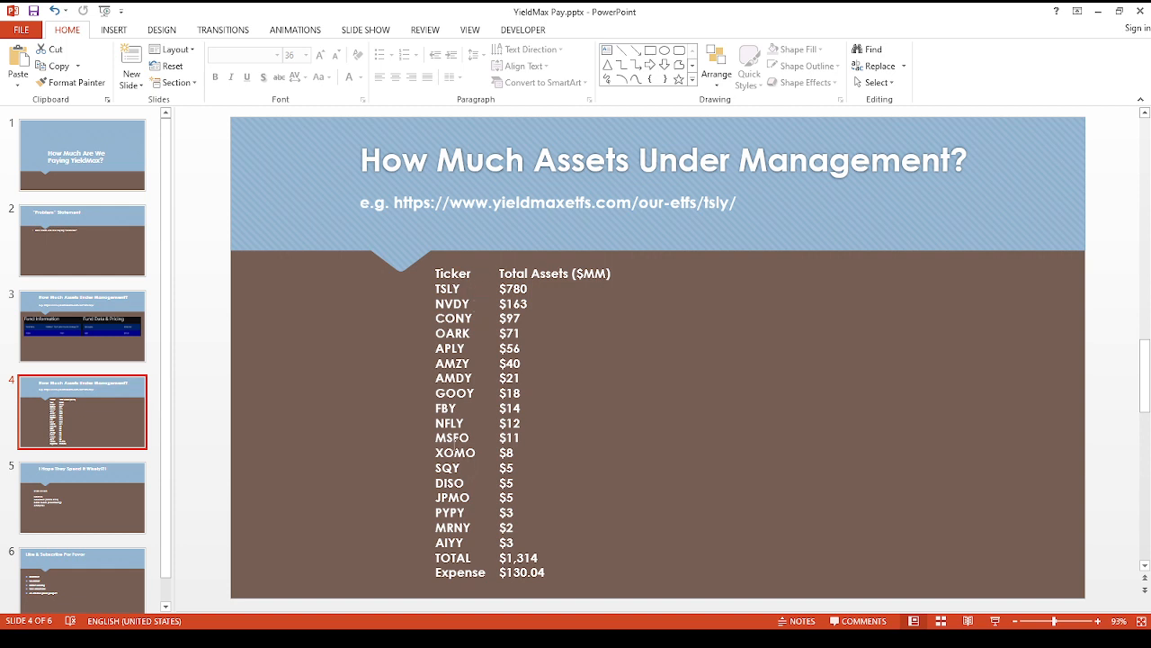
mouse_move(477, 468)
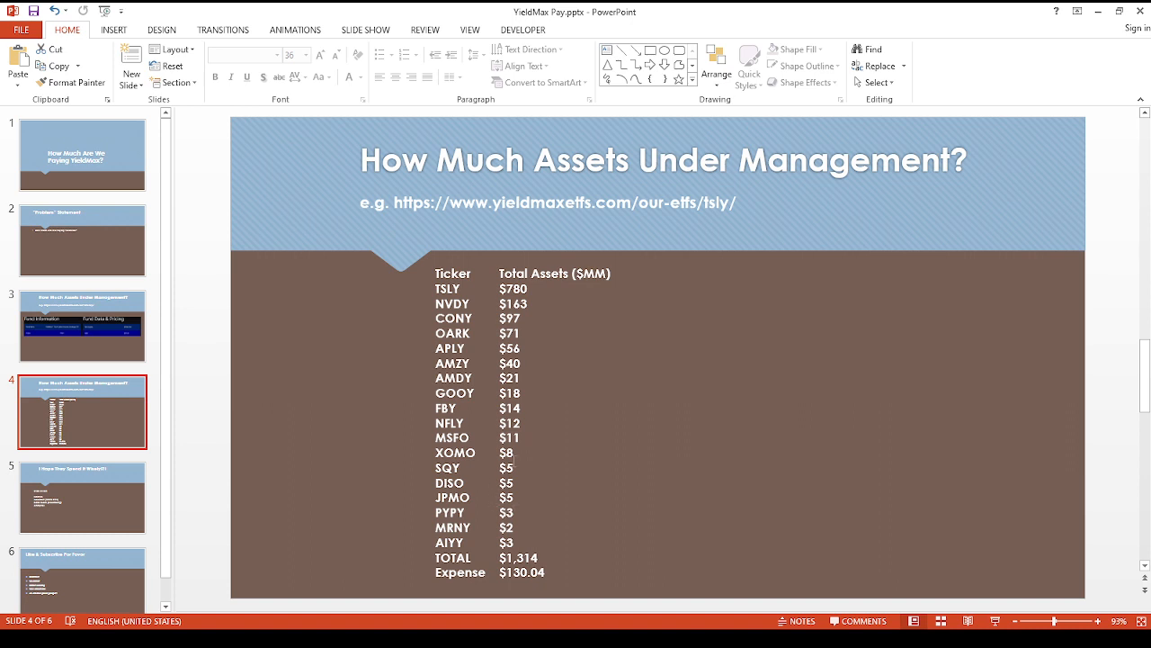
mouse_move(430, 468)
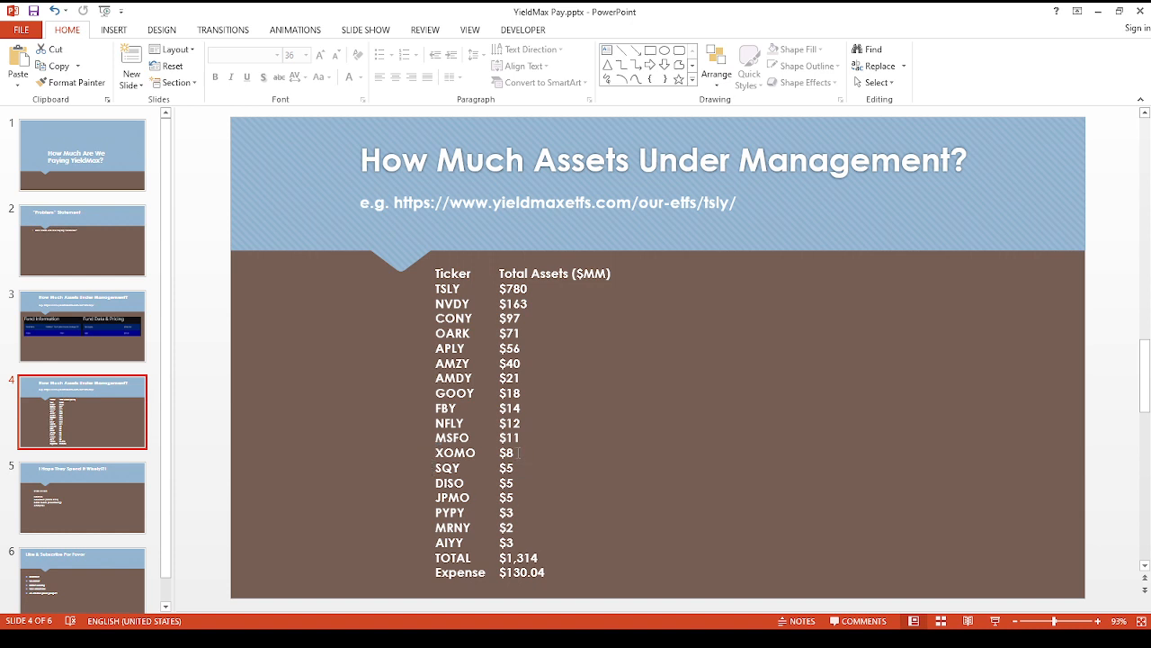
mouse_move(543, 464)
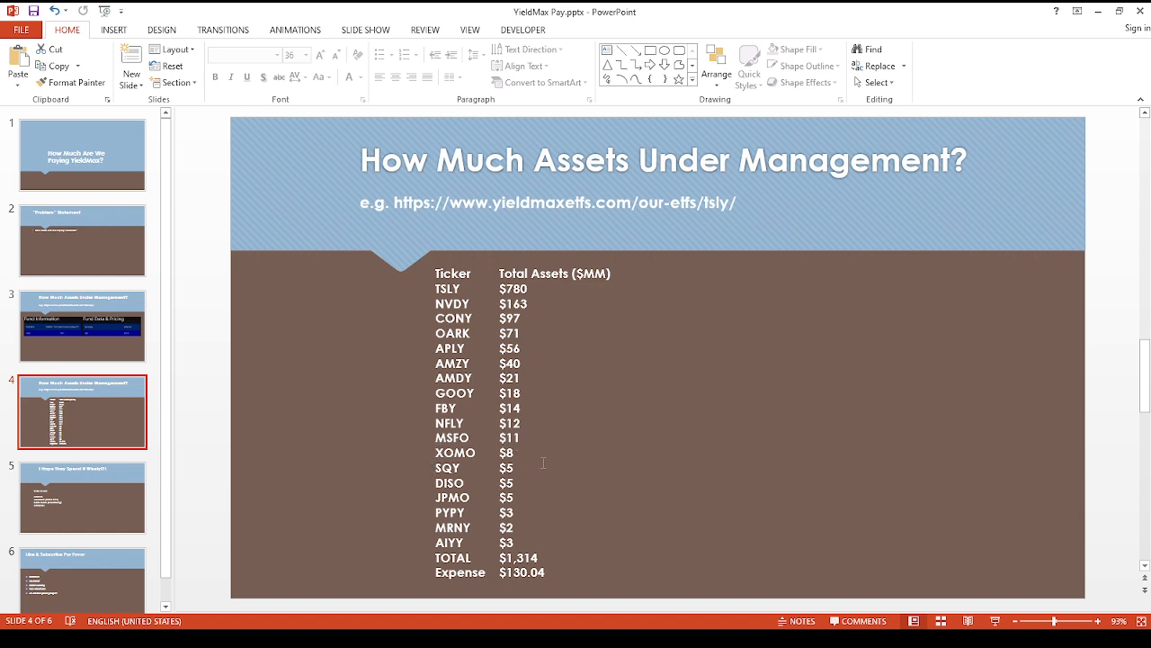
mouse_move(561, 525)
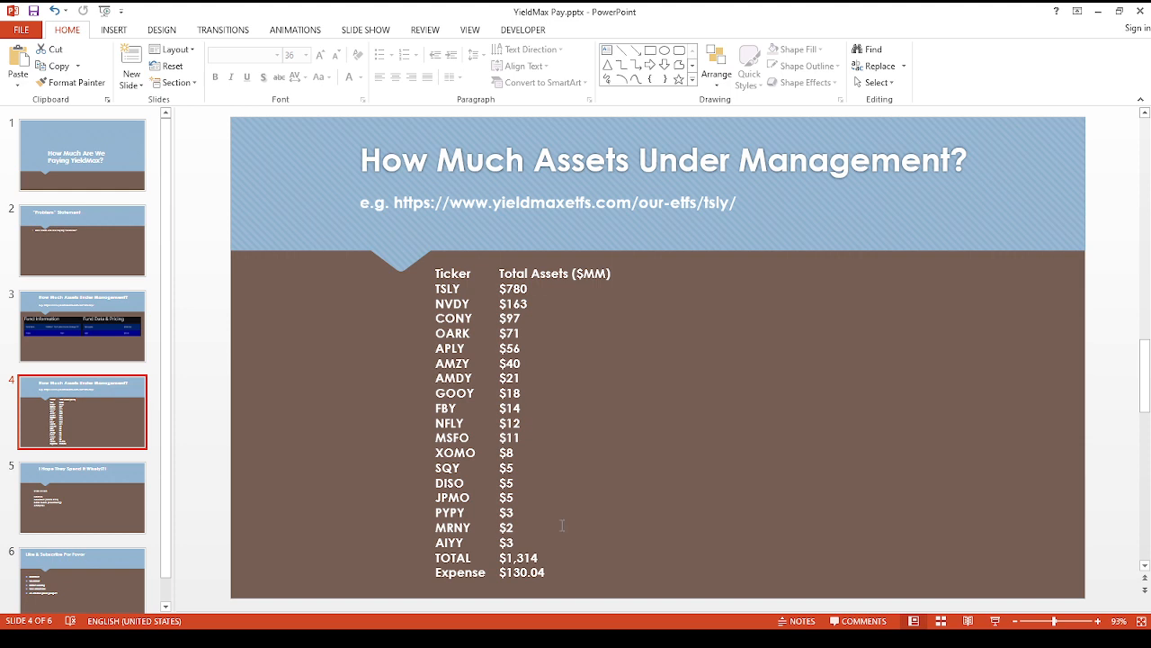
mouse_move(561, 525)
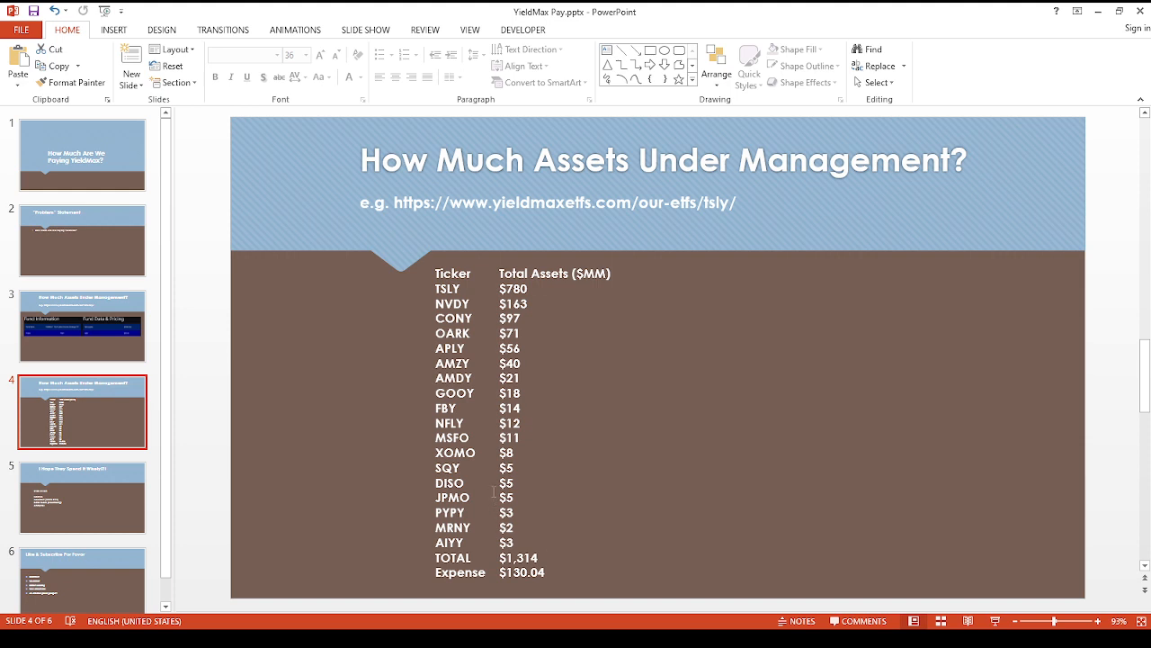
mouse_move(579, 504)
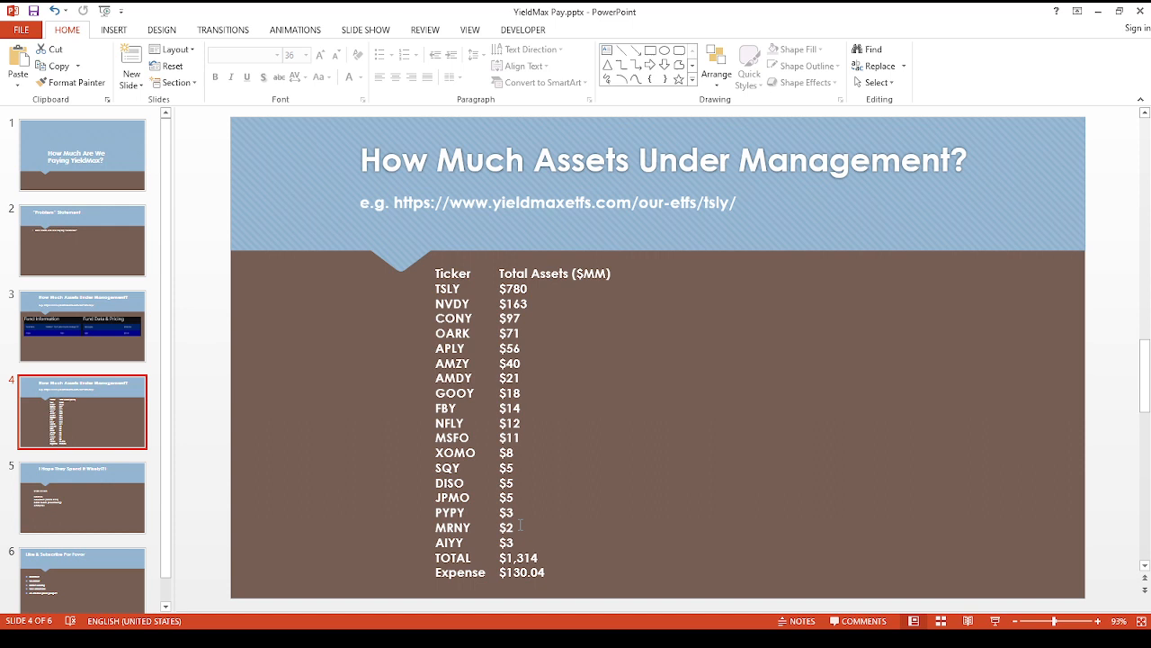
mouse_move(527, 422)
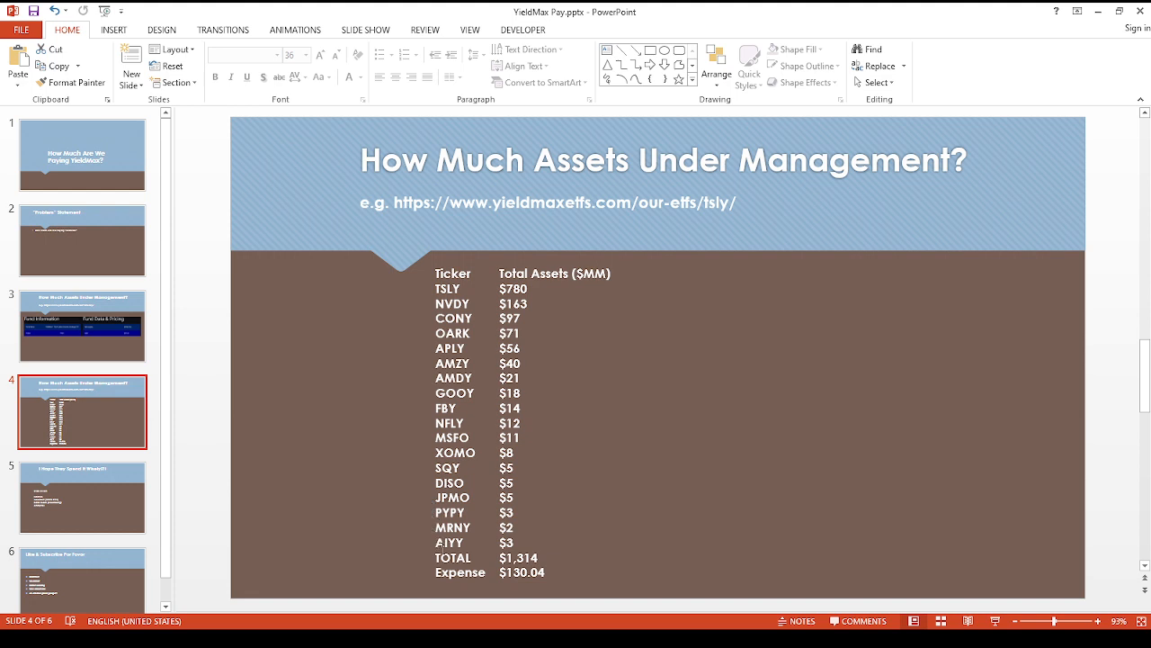
mouse_move(533, 525)
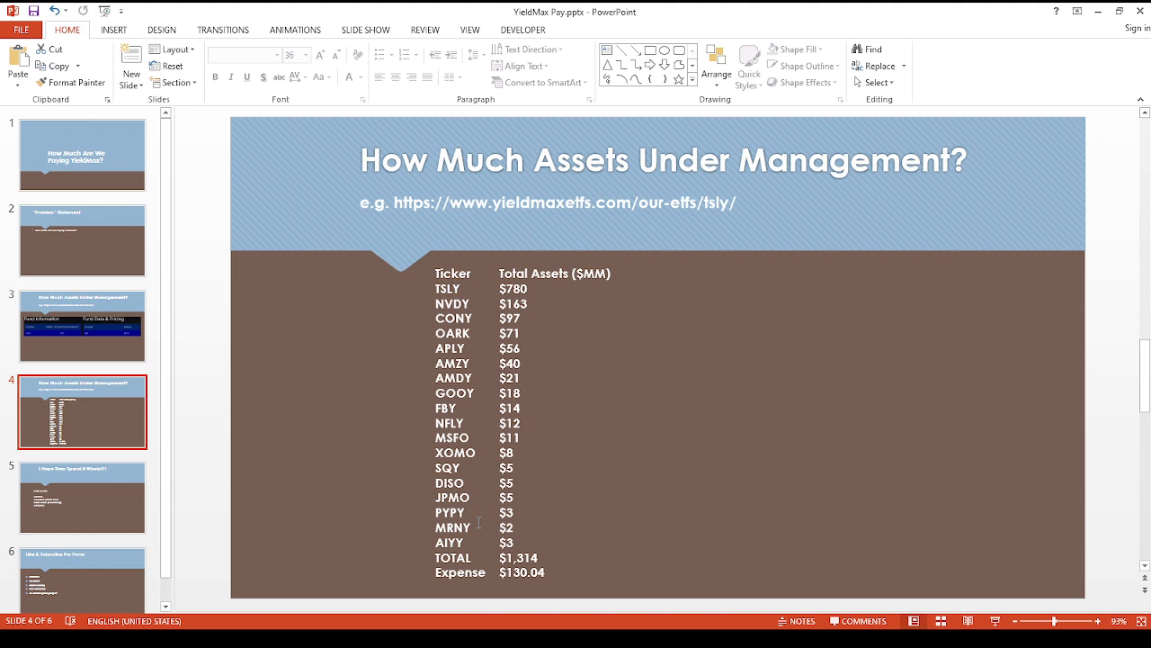
mouse_move(482, 562)
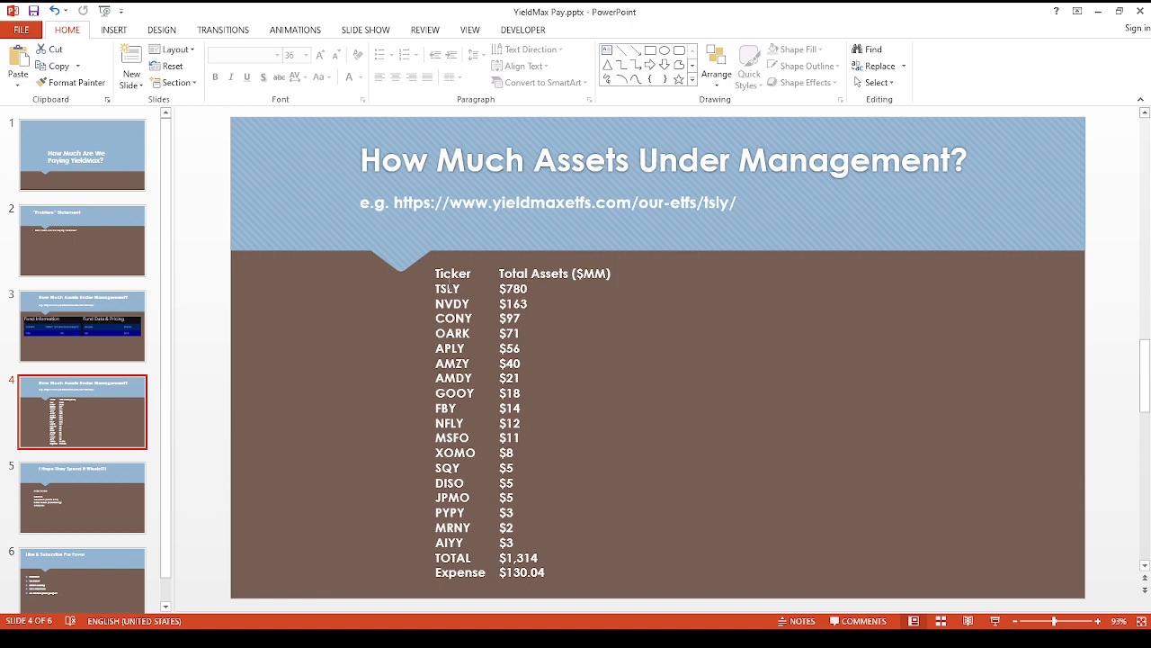
mouse_move(424, 313)
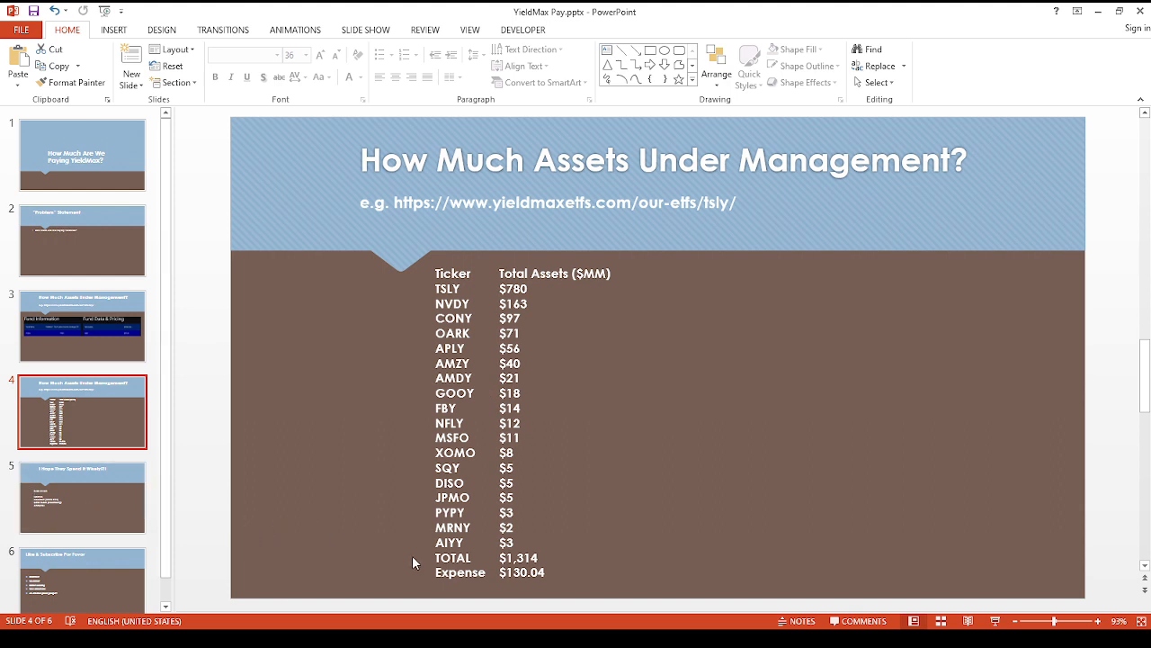
mouse_move(561, 604)
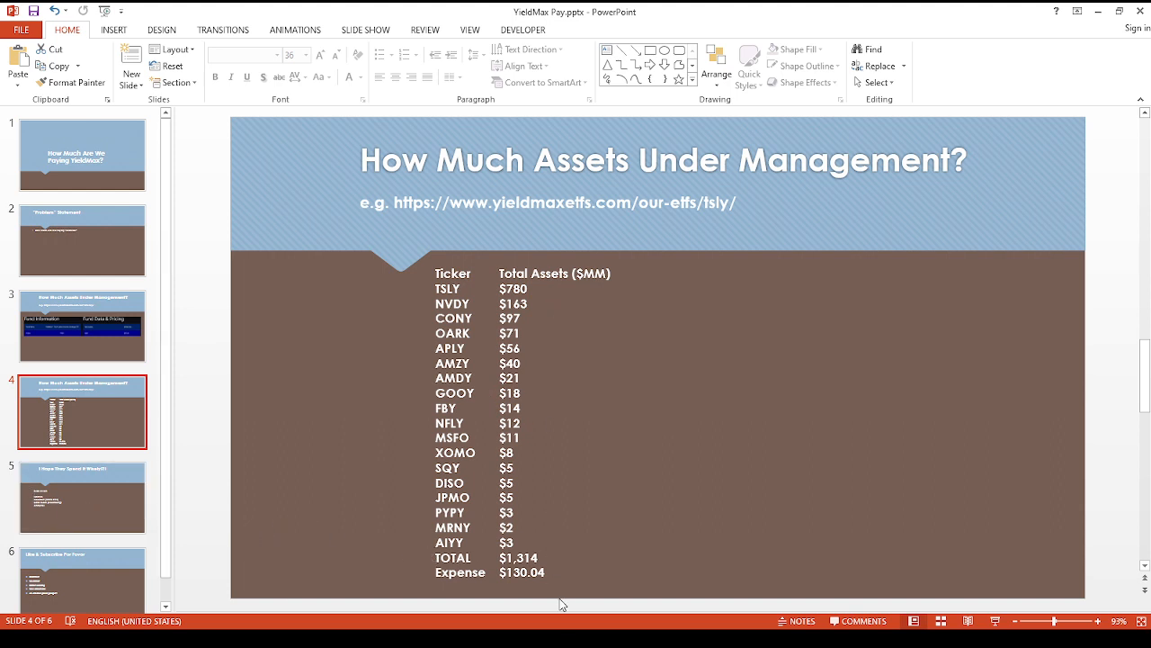
mouse_move(562, 593)
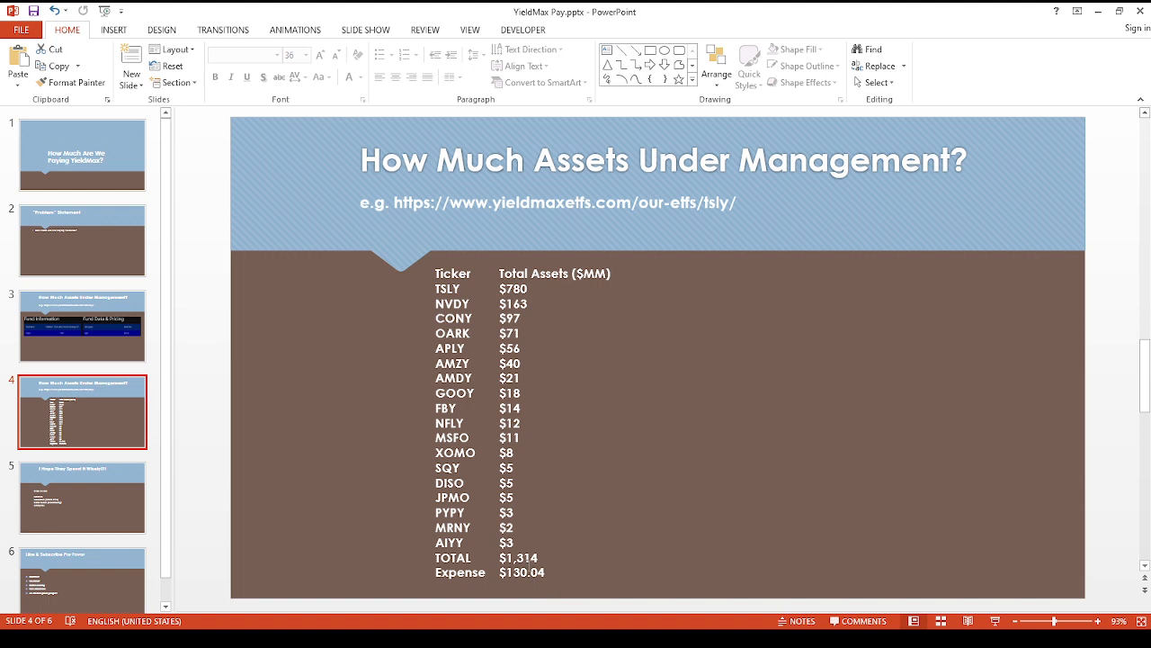
mouse_move(273, 477)
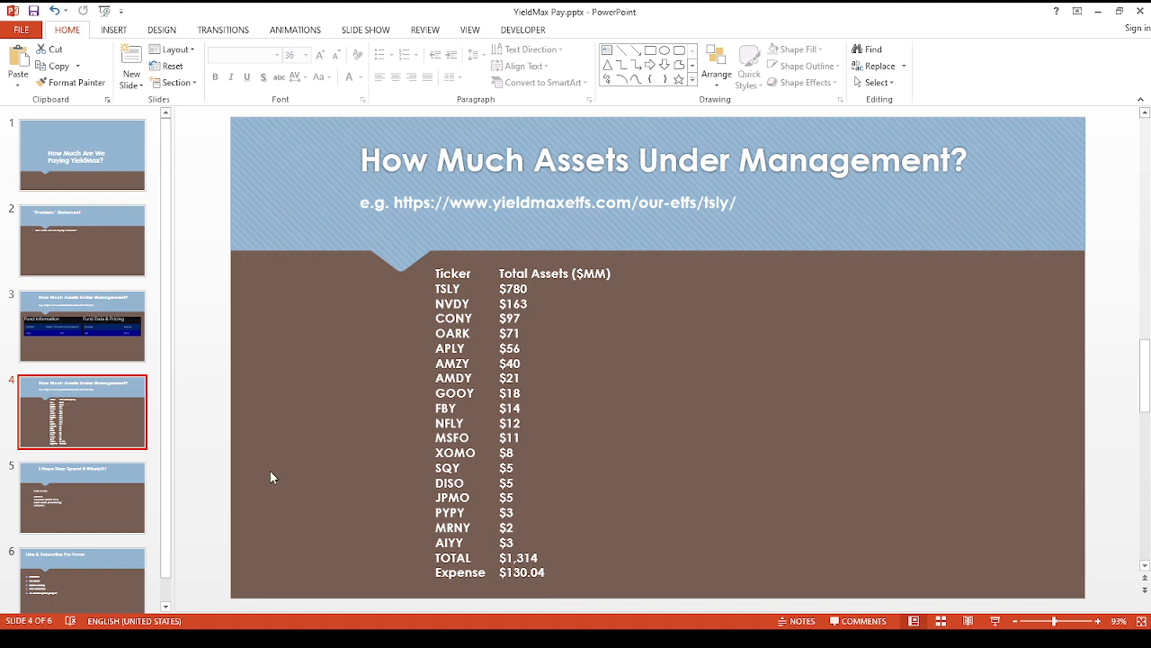
click(83, 497)
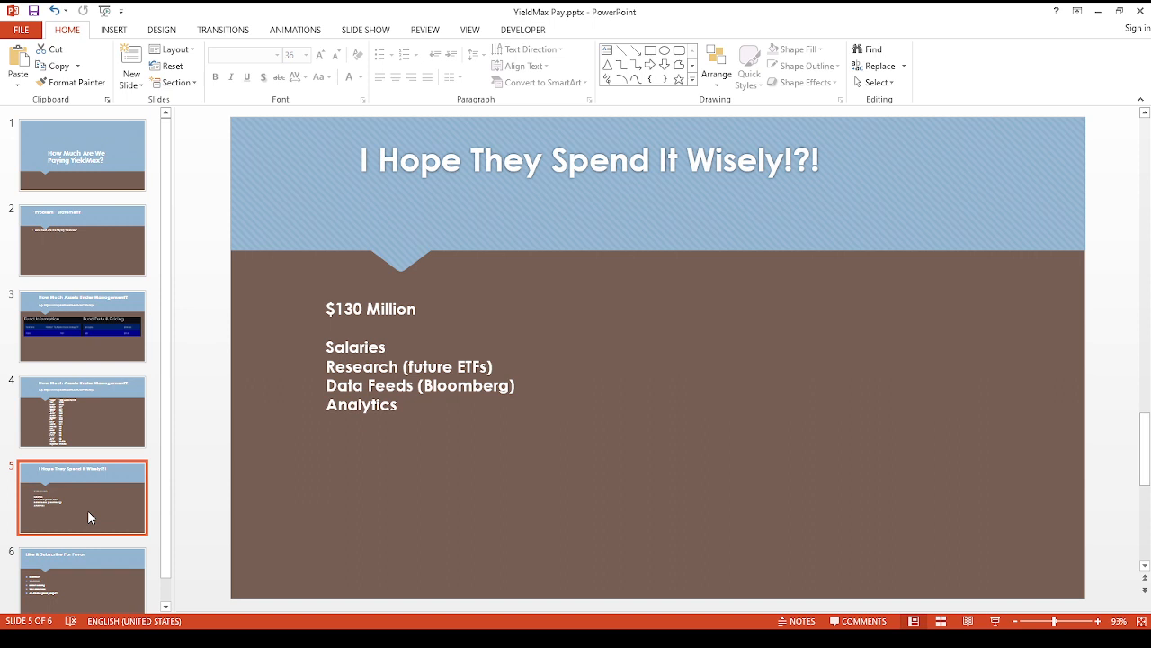
mouse_move(256, 444)
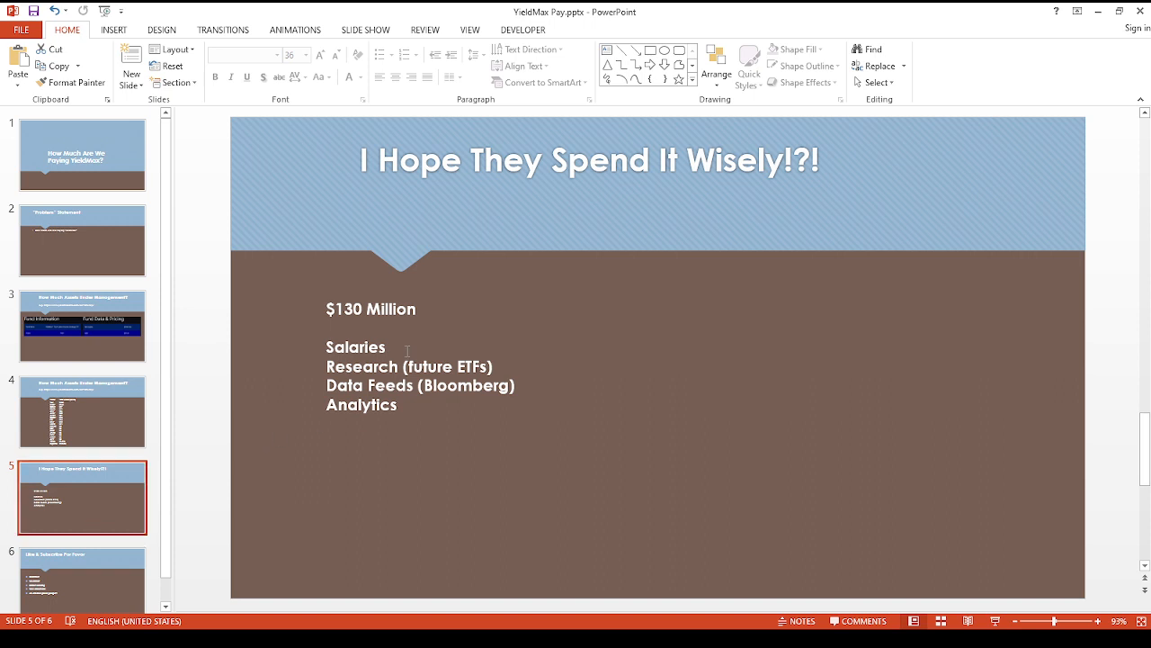
mouse_move(303, 349)
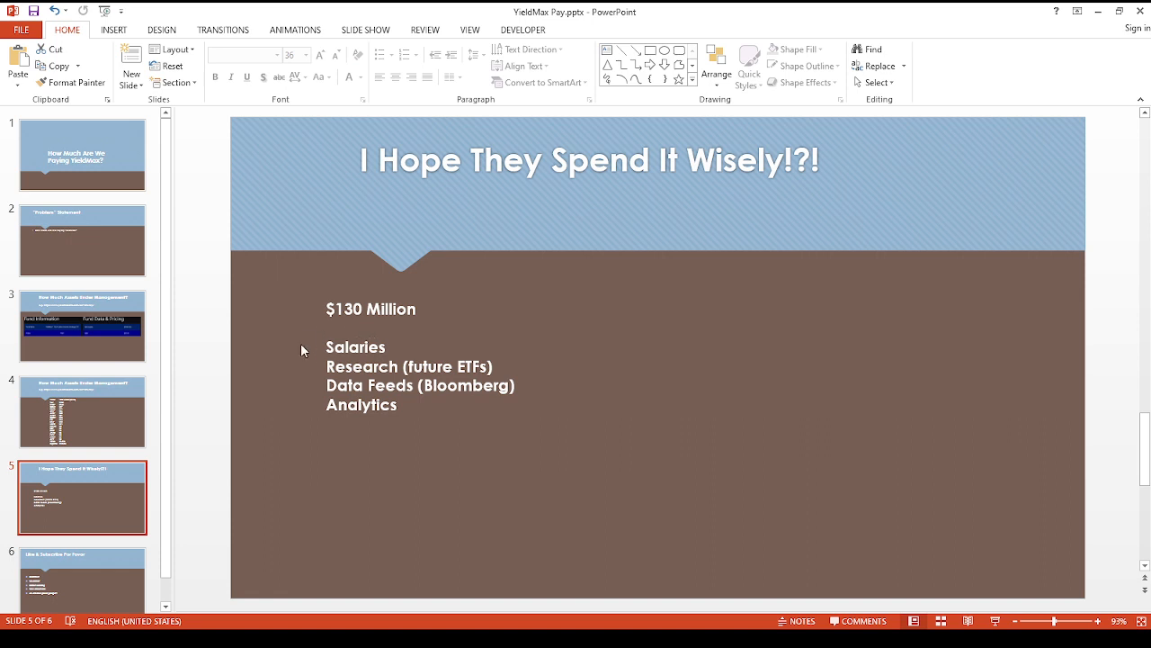
mouse_move(301, 358)
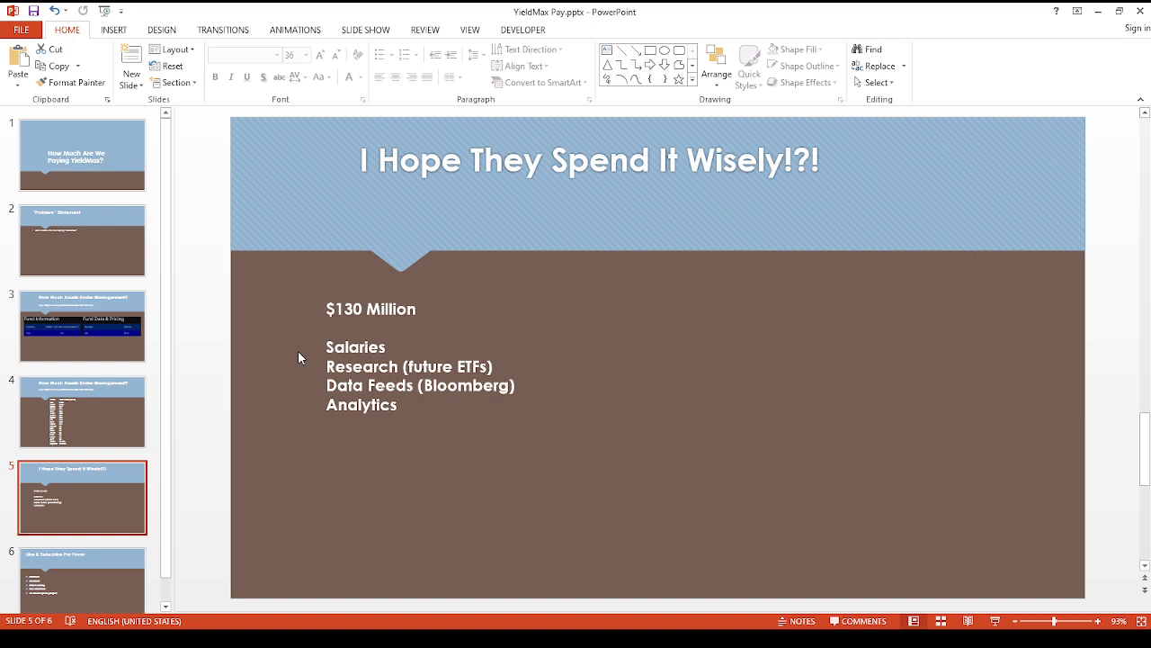
mouse_move(309, 372)
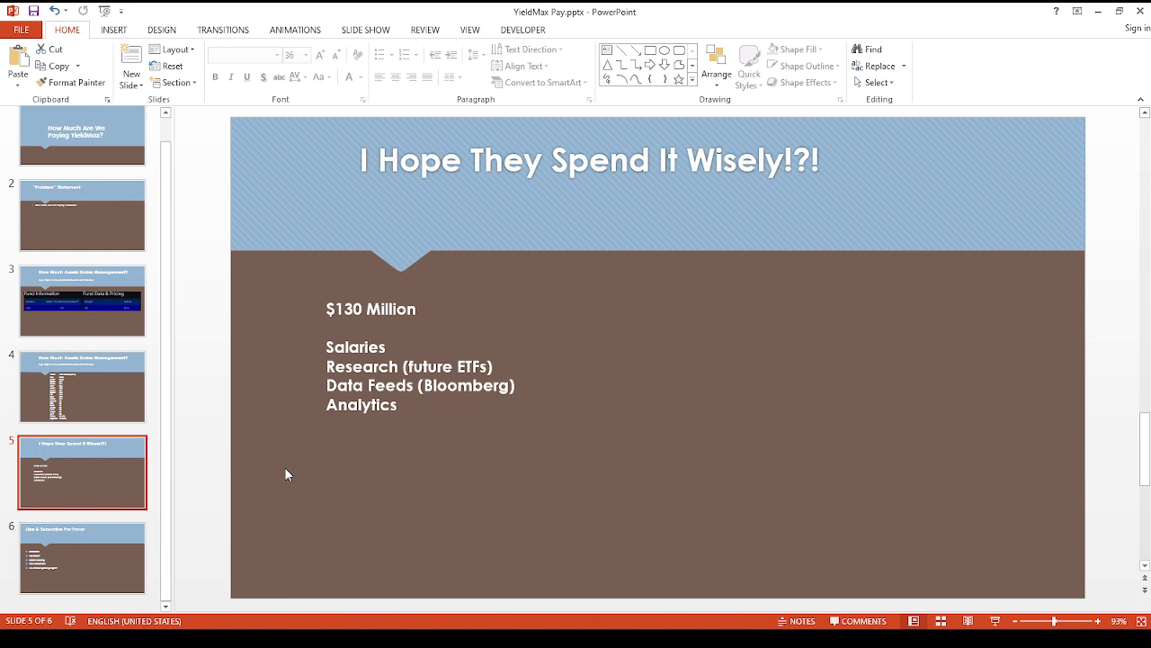
mouse_move(216, 487)
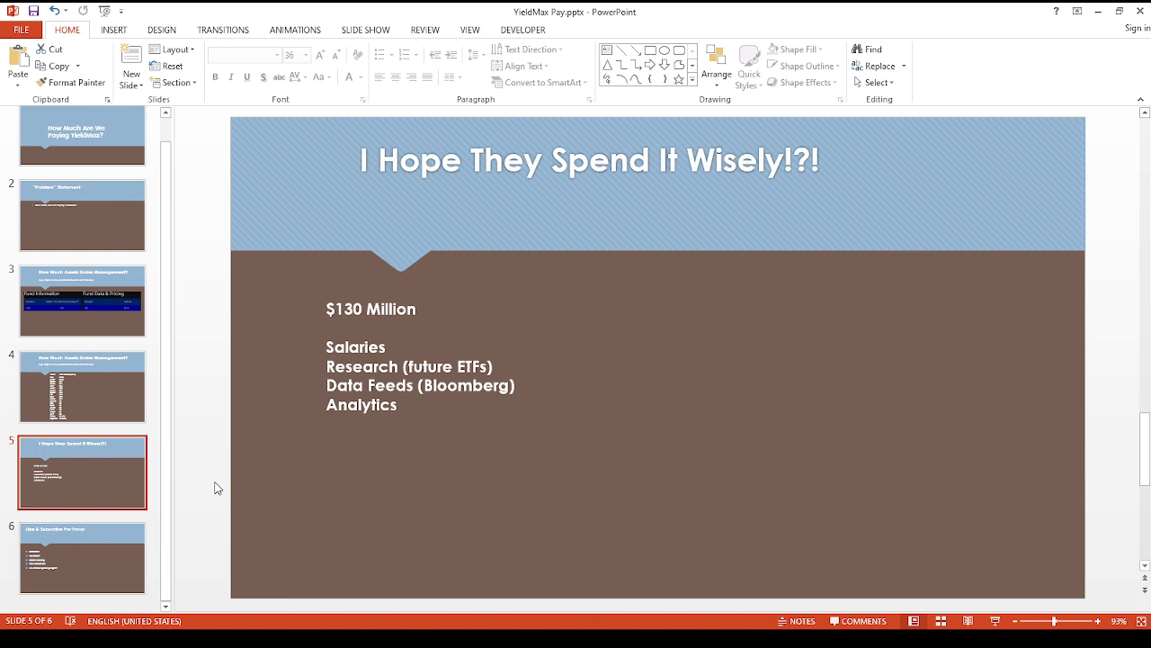
Show the final Like & Subscribe Por Favor slide with its five bullets.
click(83, 558)
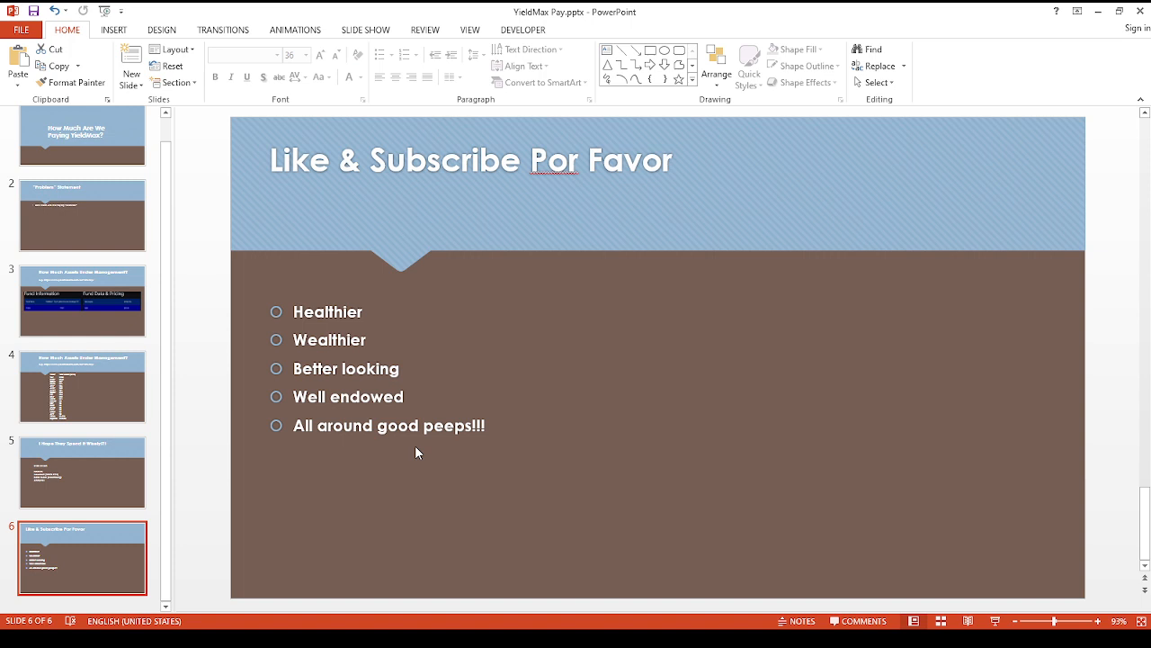
mouse_move(277, 367)
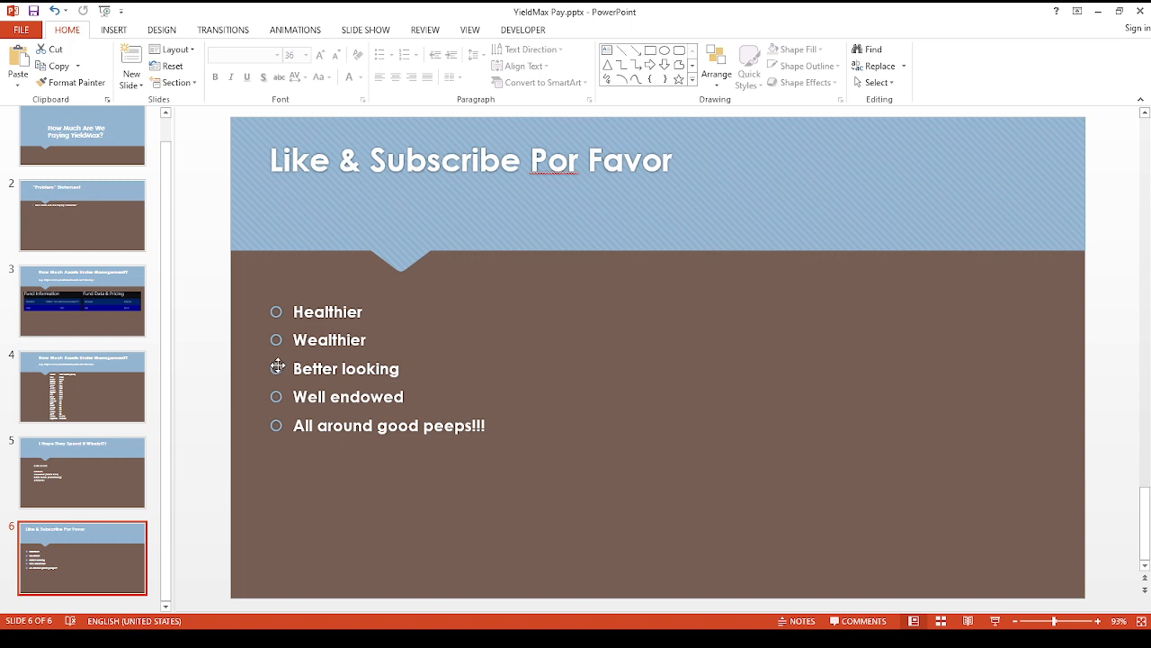
click(83, 385)
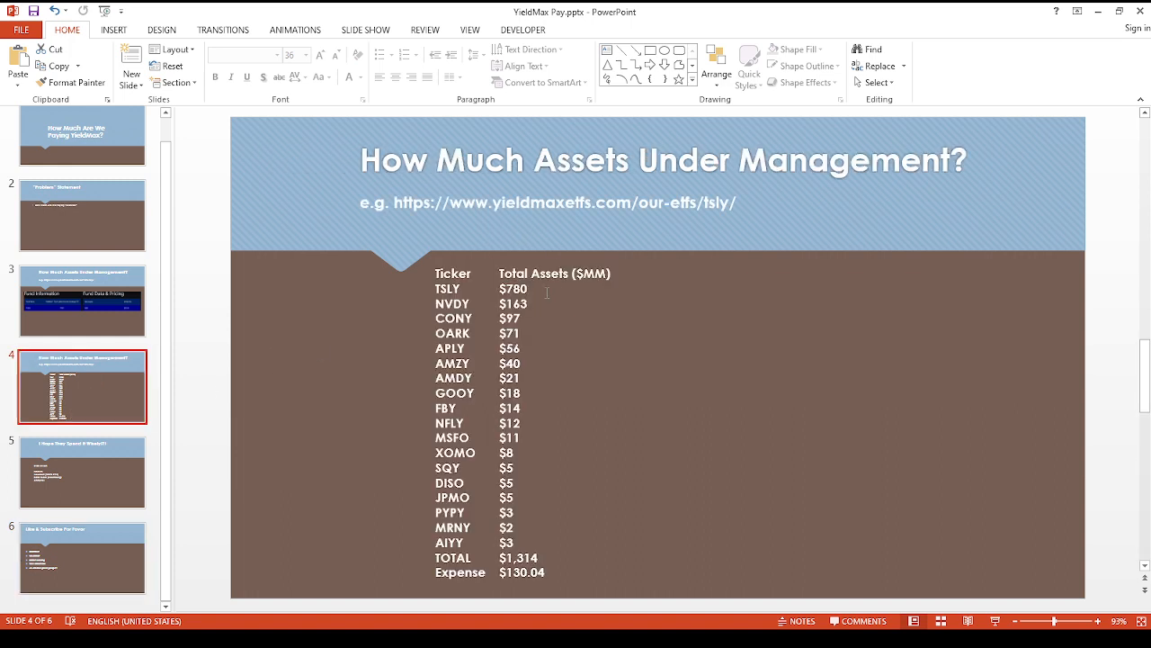
mouse_move(426, 277)
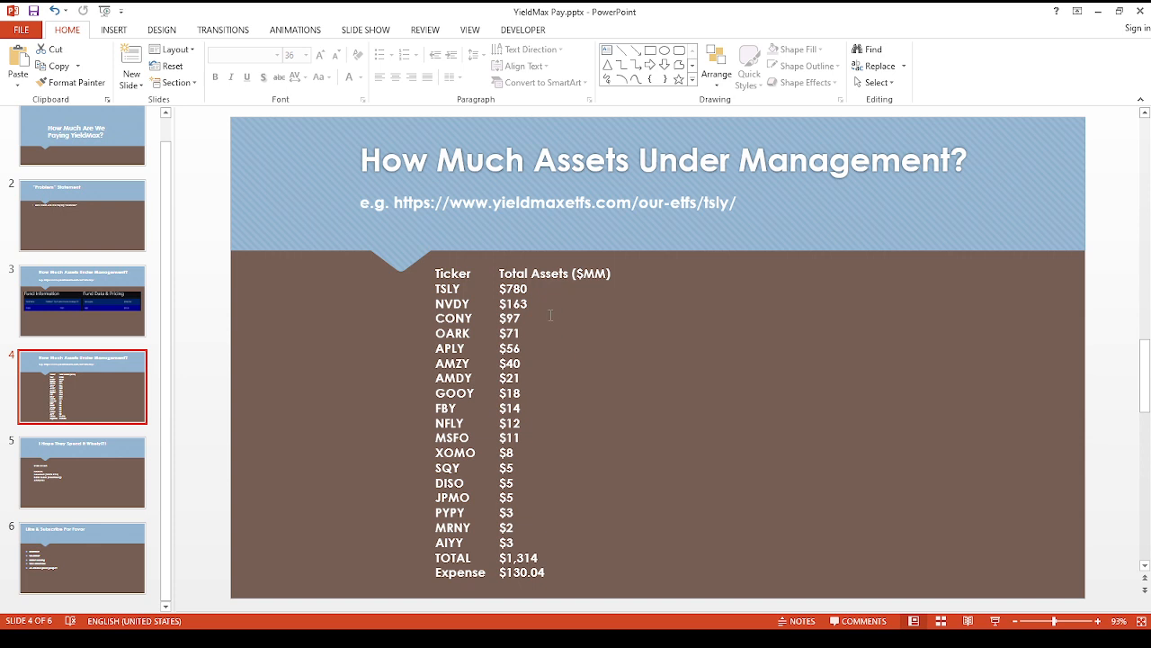
mouse_move(491, 339)
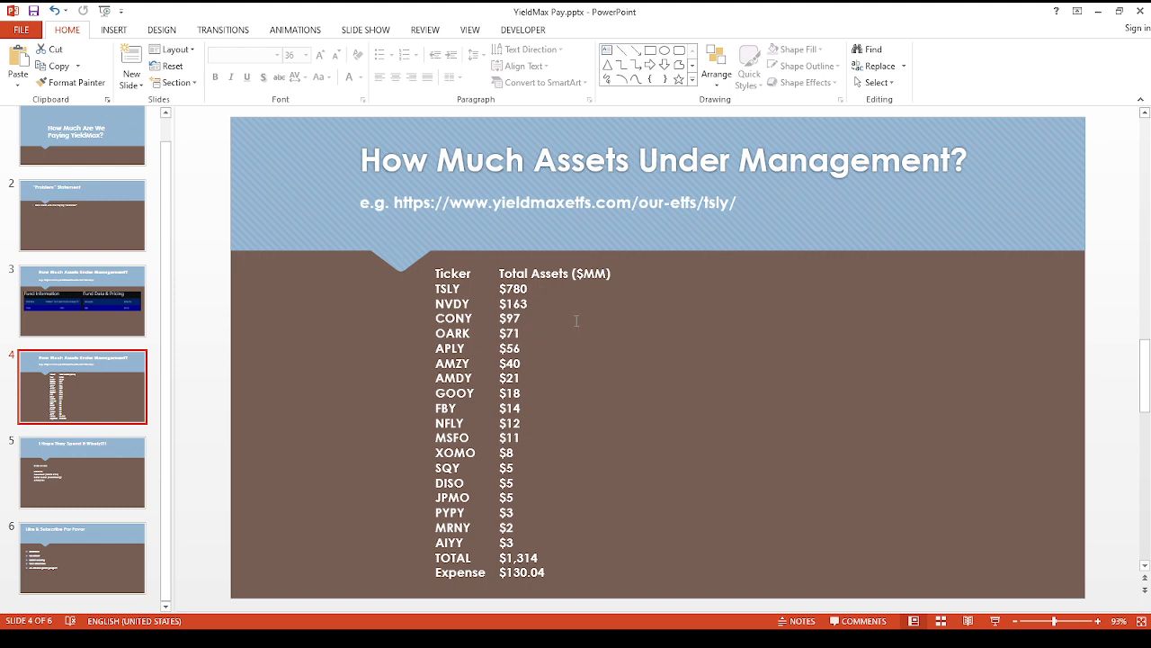
mouse_move(587, 309)
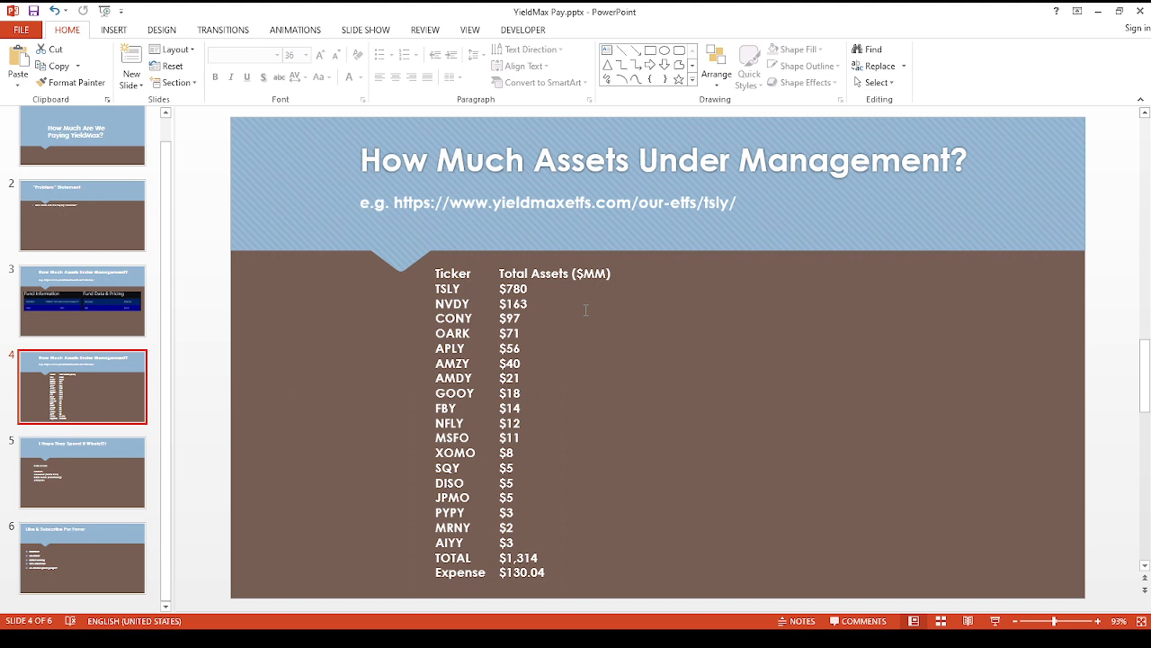
click(83, 558)
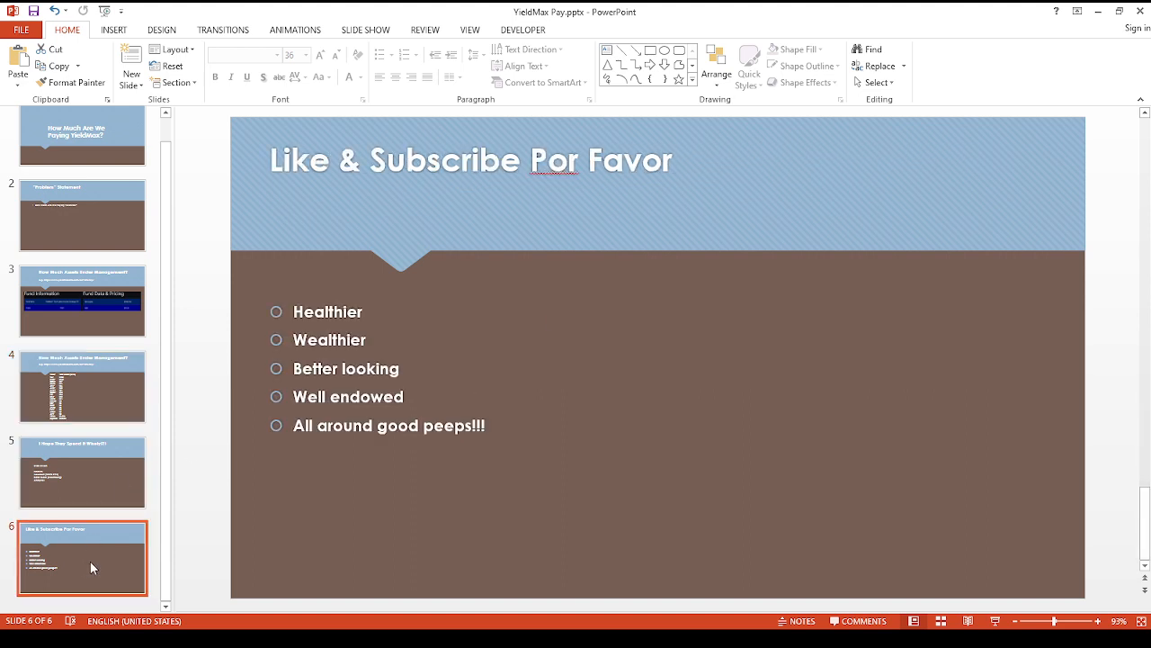